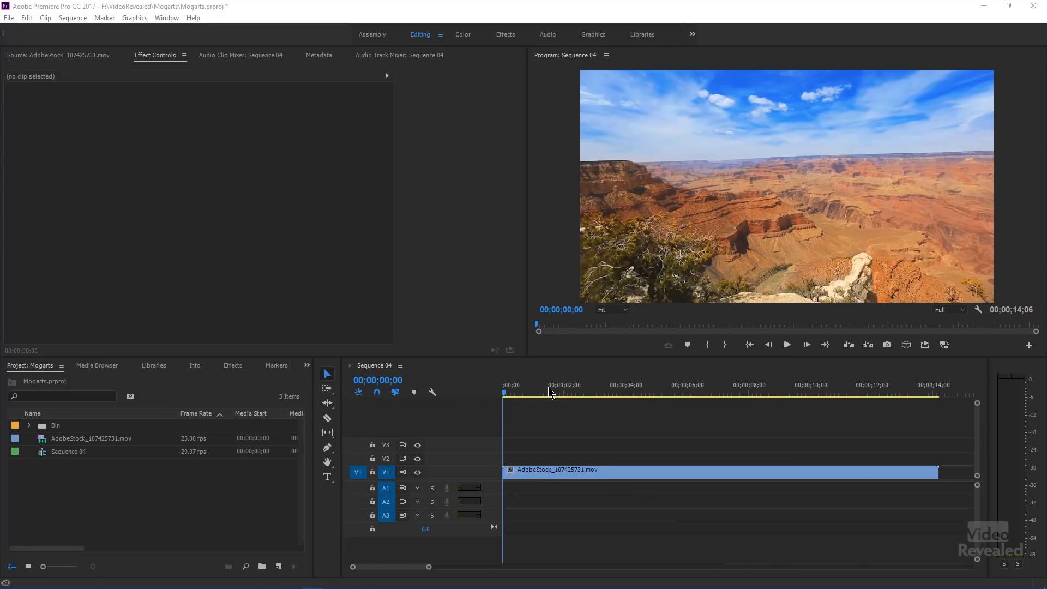
{"action": "mouse_move", "coordinate": [610, 387]}
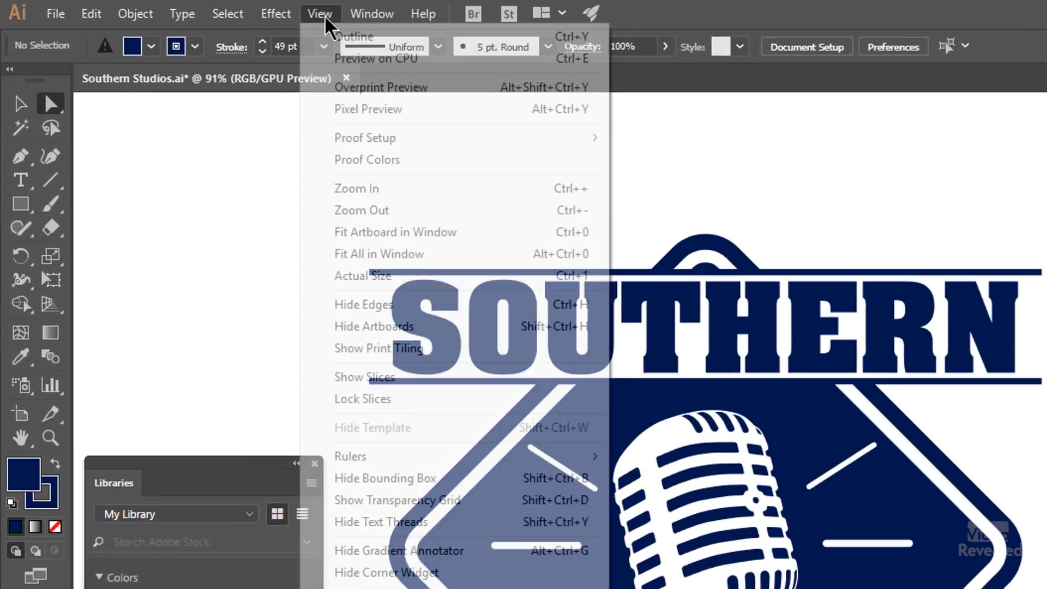
{"action": "mouse_move", "coordinate": [437, 550]}
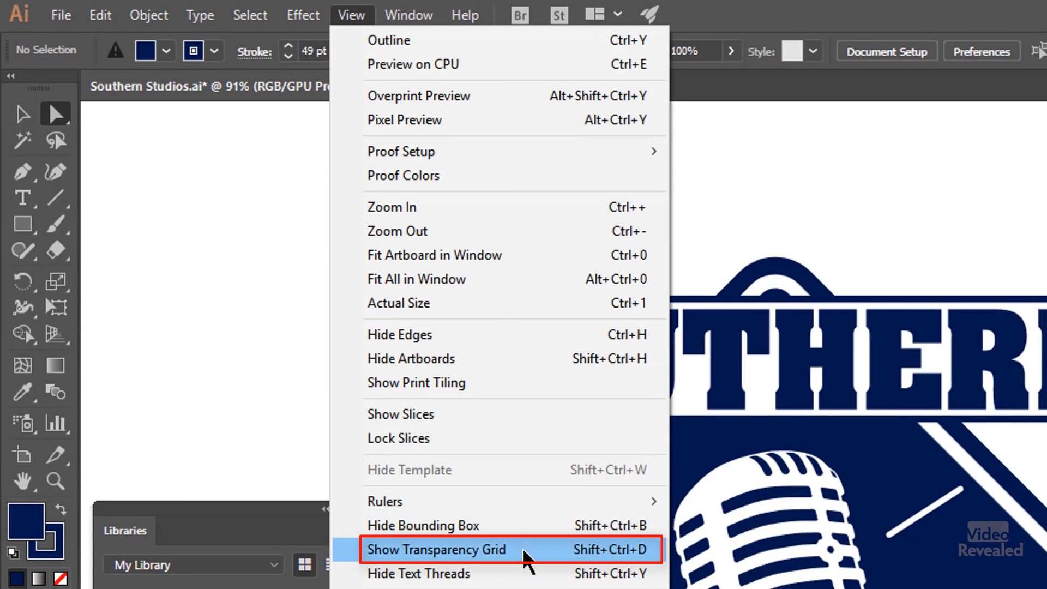
{"action": "mouse_move", "coordinate": [607, 564]}
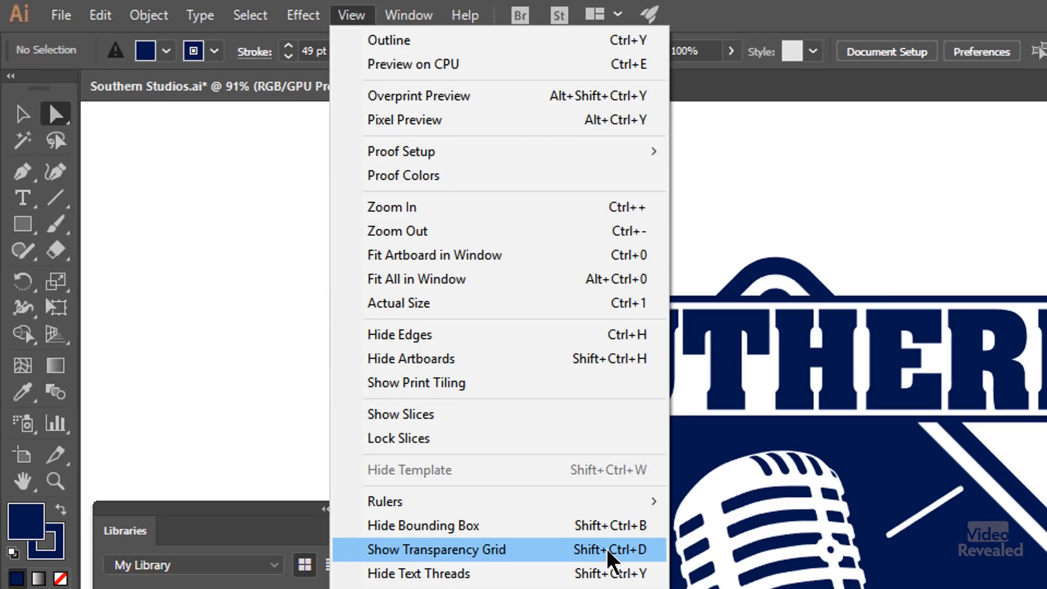
Show the transparency grid behind the Southern Studios logo and switch to Direct Selection.
{"action": "left_click", "coordinate": [437, 549]}
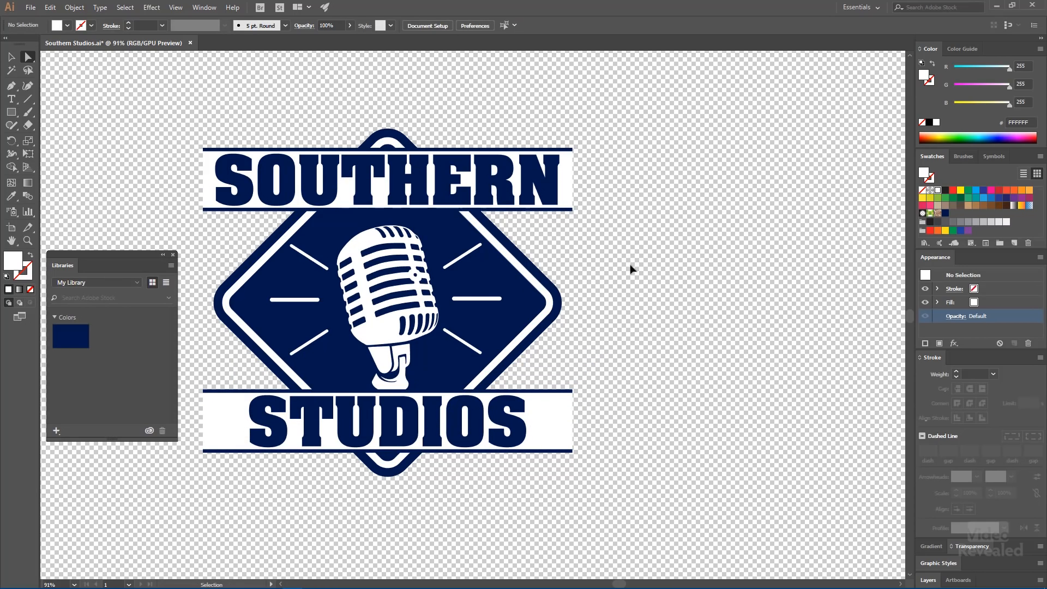
{"action": "key", "text": "ctrl+y"}
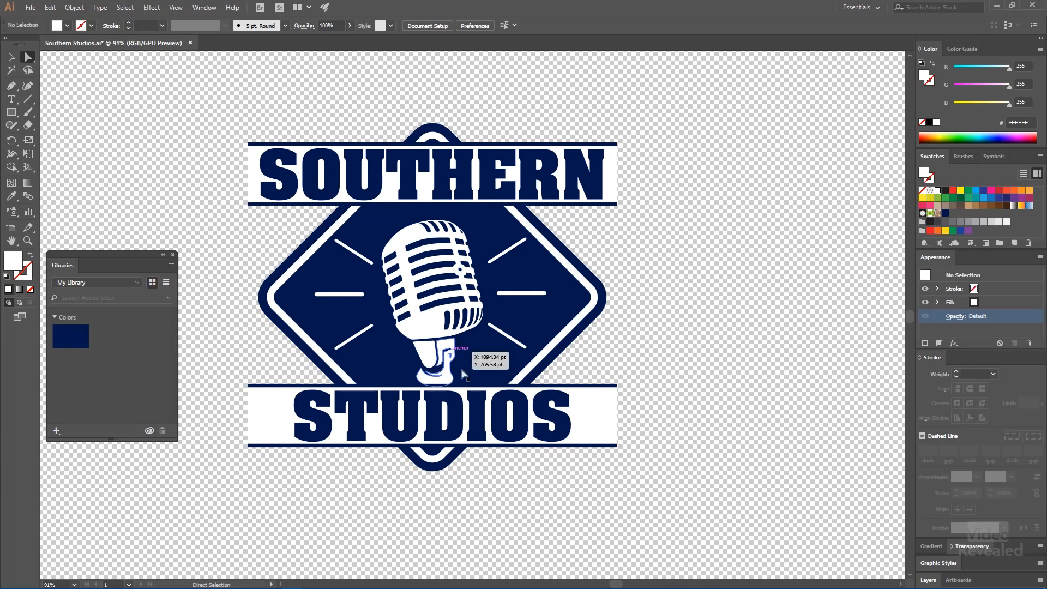
{"action": "mouse_move", "coordinate": [368, 544]}
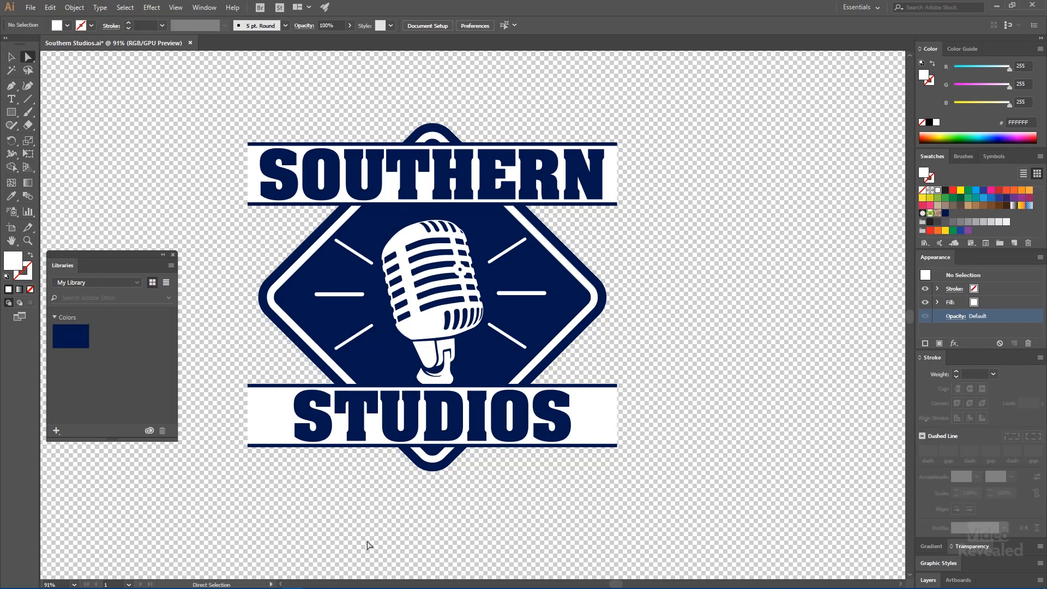
Export the logo as a PNG at High (300 ppi) with a Transparent background.
{"action": "left_click", "coordinate": [30, 7]}
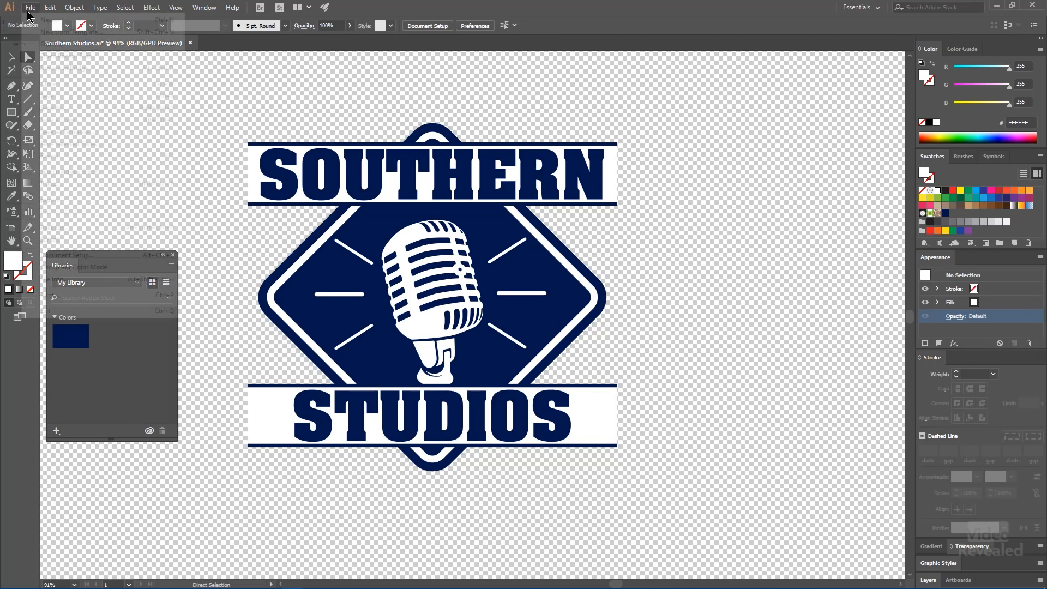
{"action": "left_click", "coordinate": [29, 7]}
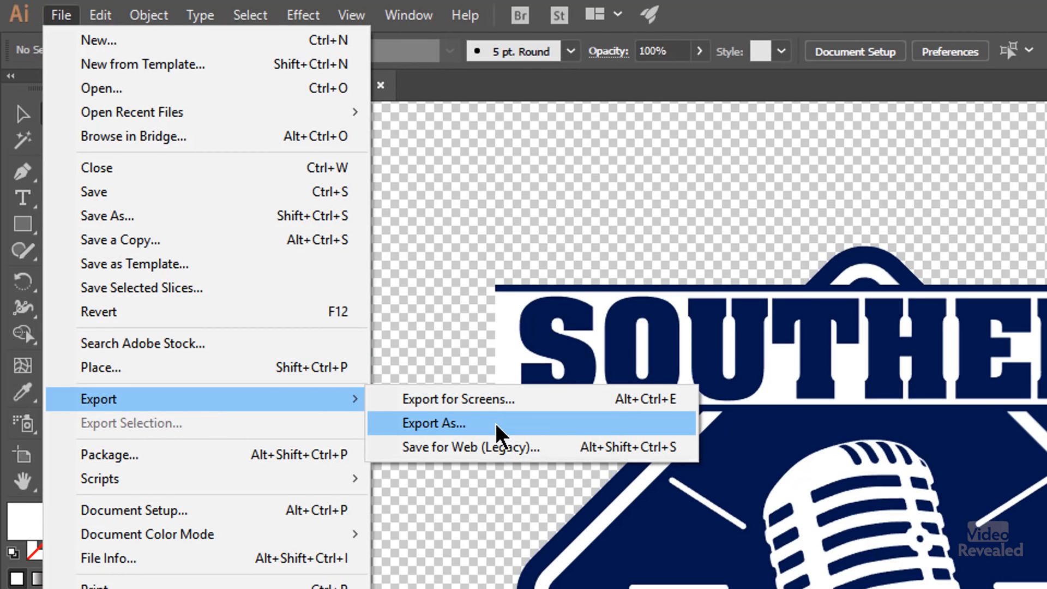
{"action": "mouse_move", "coordinate": [523, 442]}
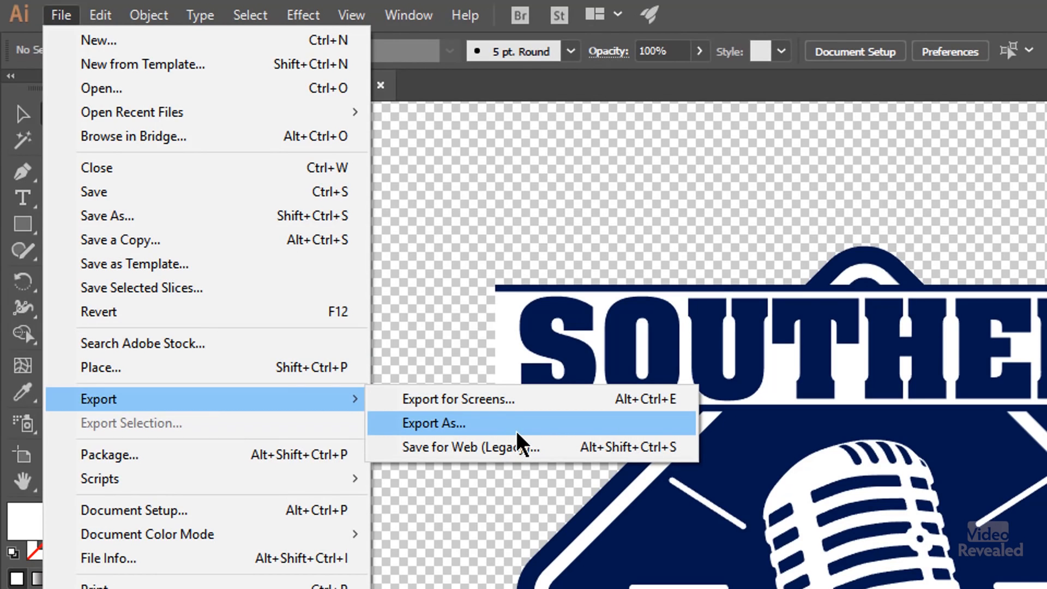
{"action": "left_click", "coordinate": [434, 422]}
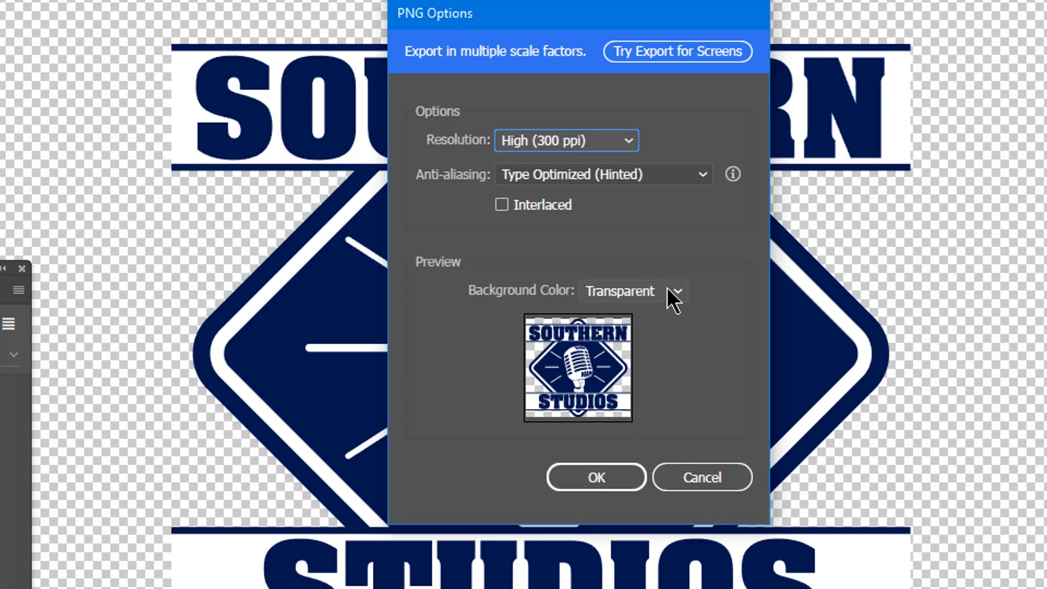
{"action": "left_click", "coordinate": [674, 290]}
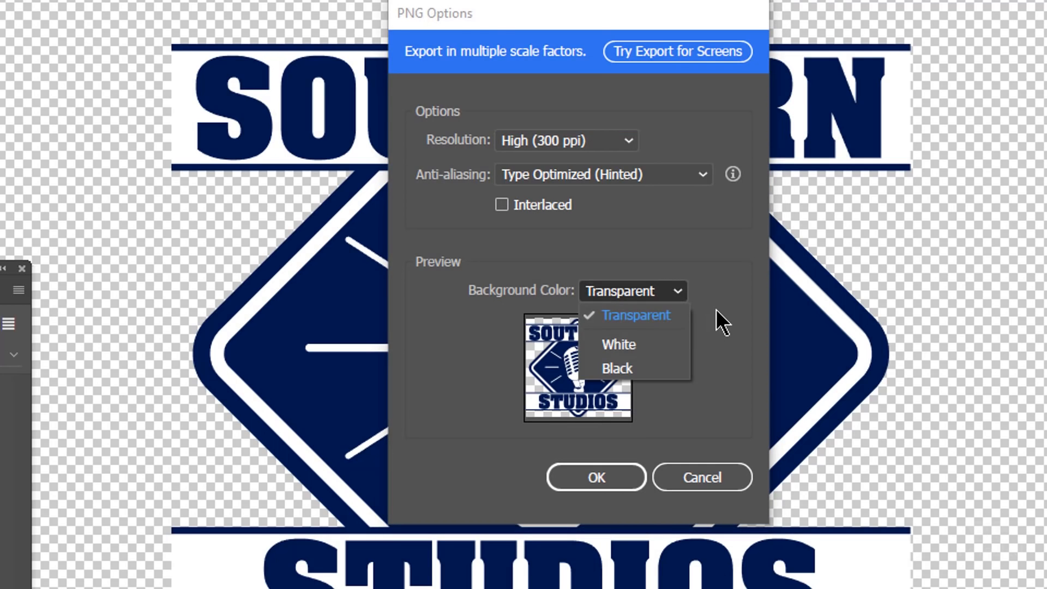
{"action": "left_click", "coordinate": [635, 314]}
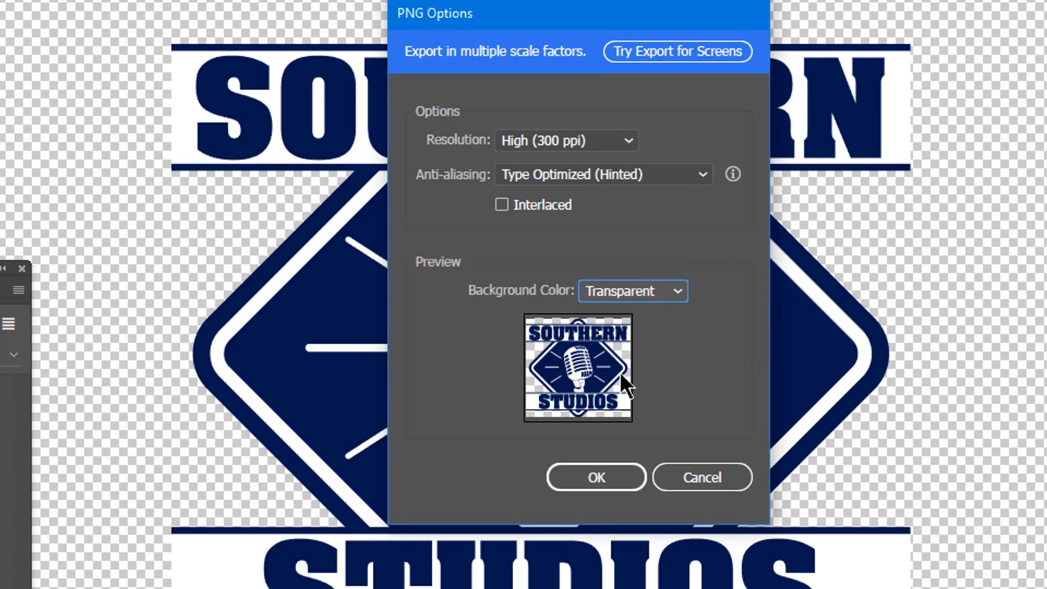
{"action": "mouse_move", "coordinate": [677, 356]}
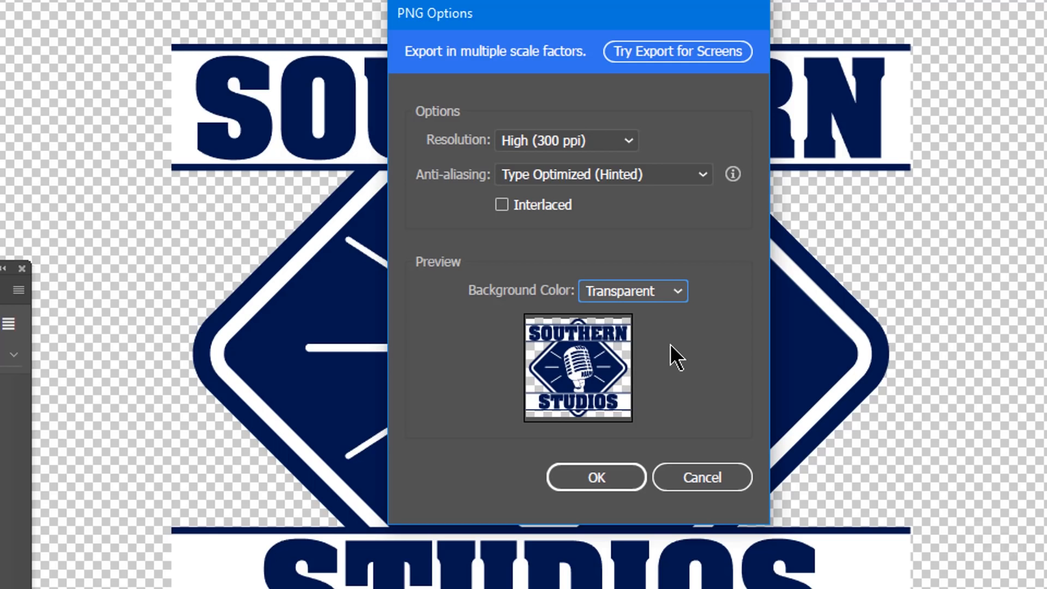
{"action": "left_click", "coordinate": [564, 140]}
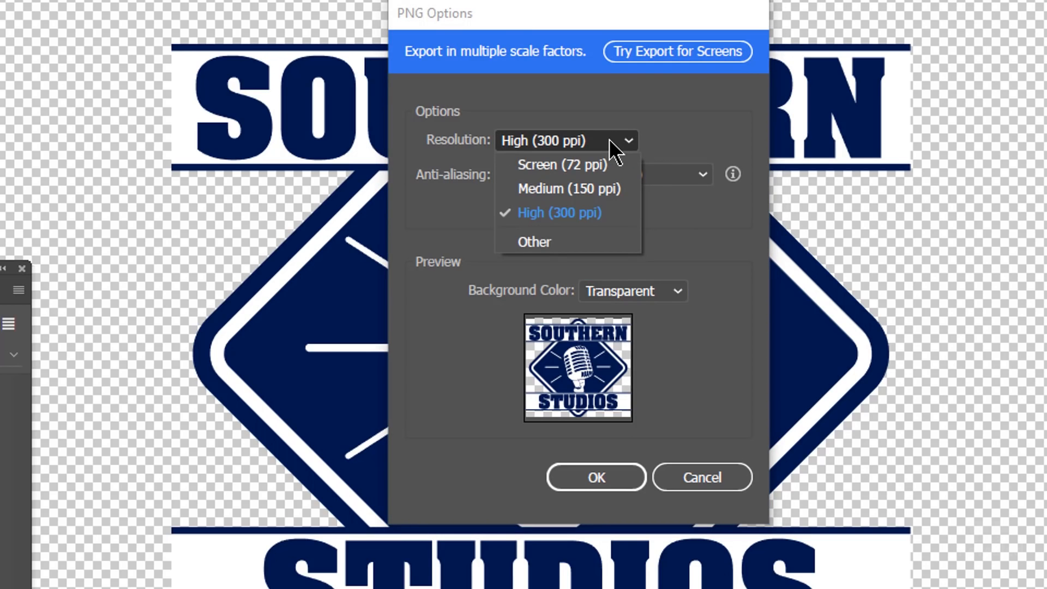
{"action": "left_click", "coordinate": [559, 212]}
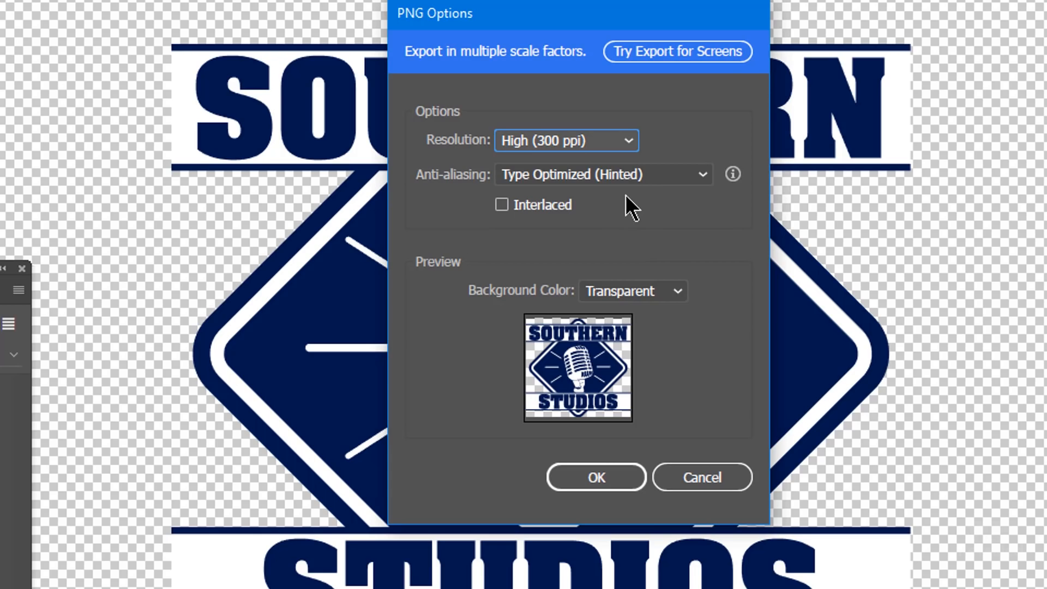
{"action": "mouse_move", "coordinate": [544, 234]}
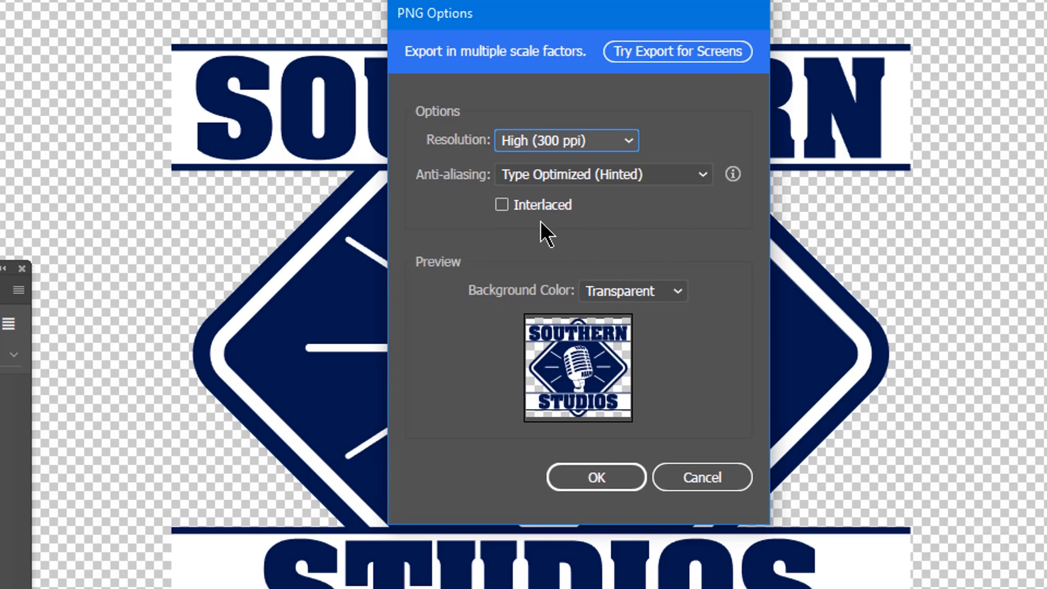
{"action": "mouse_move", "coordinate": [689, 250]}
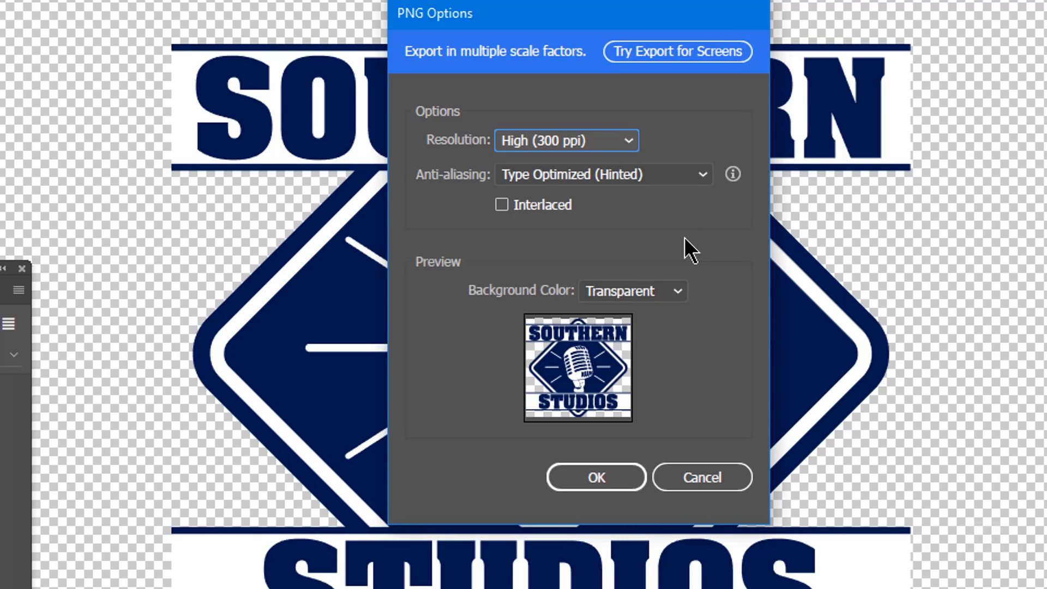
{"action": "mouse_move", "coordinate": [677, 271]}
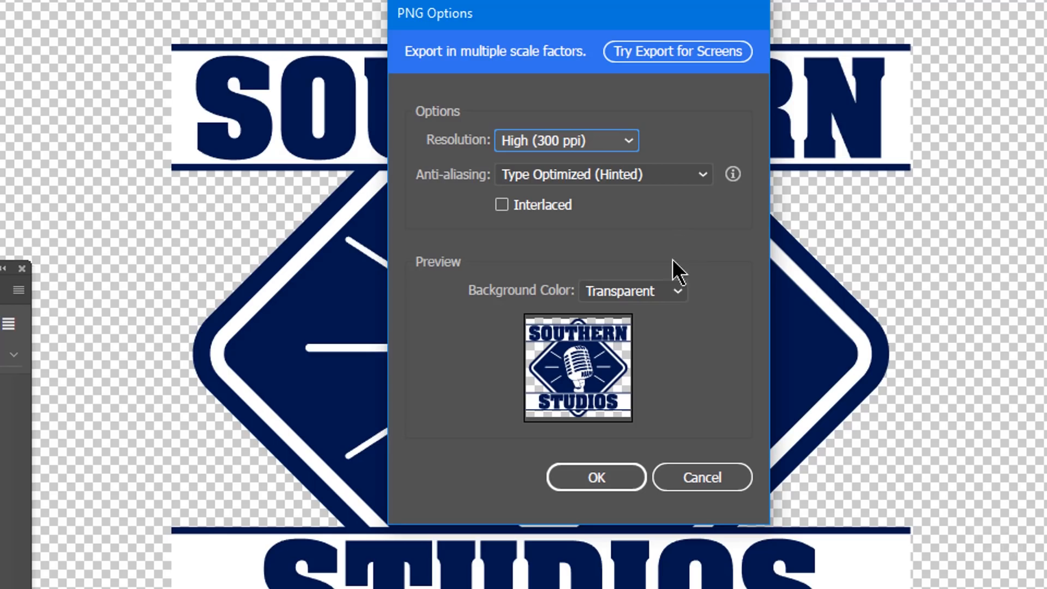
{"action": "left_click", "coordinate": [595, 477]}
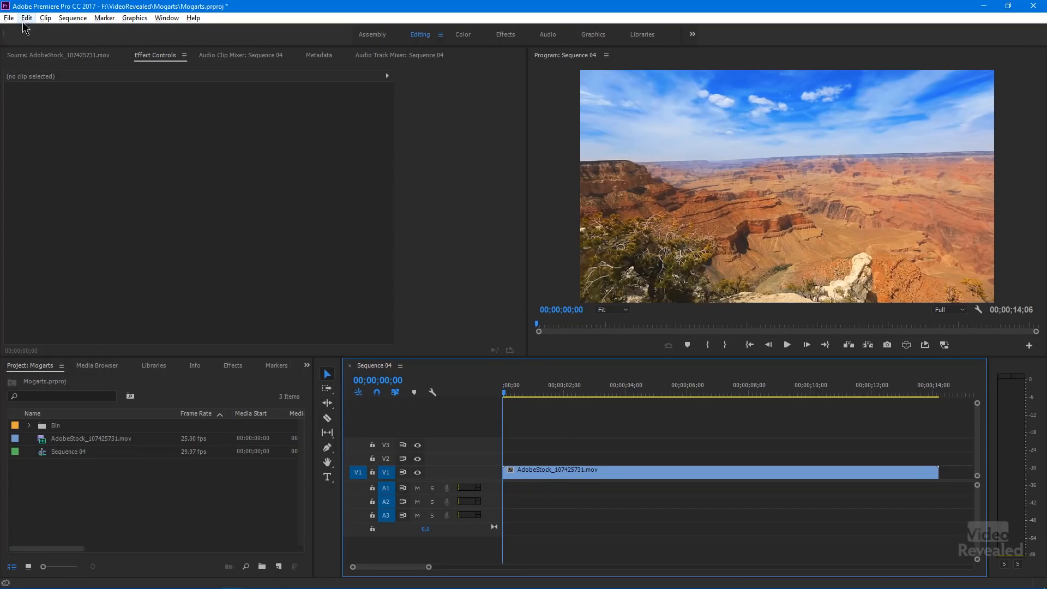
Import Southern Studios.png from the 263 PNG Logo folder and place it on V2.
{"action": "left_click", "coordinate": [9, 17]}
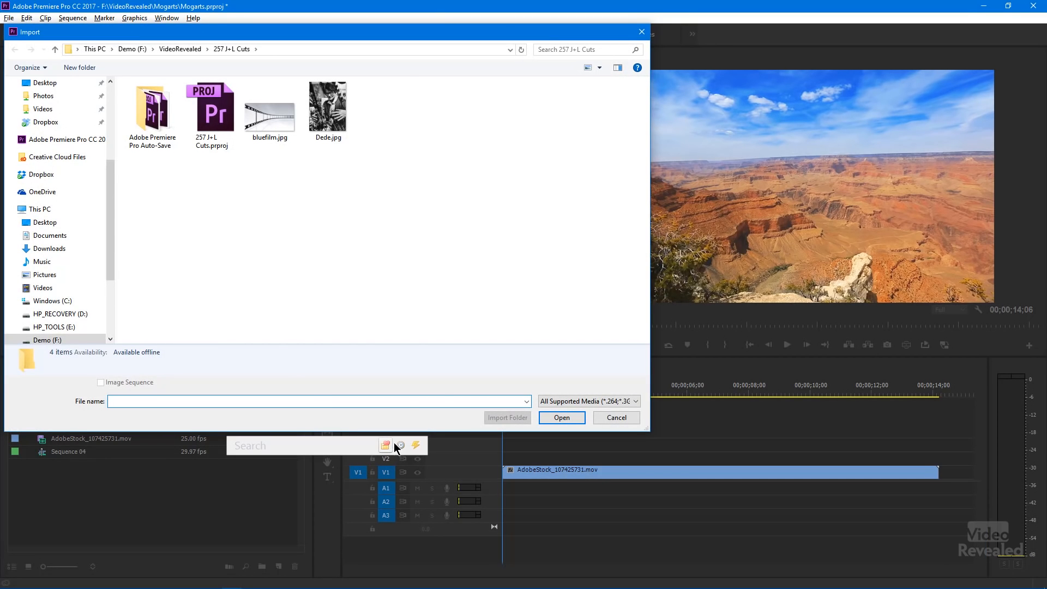
{"action": "left_click", "coordinate": [399, 446]}
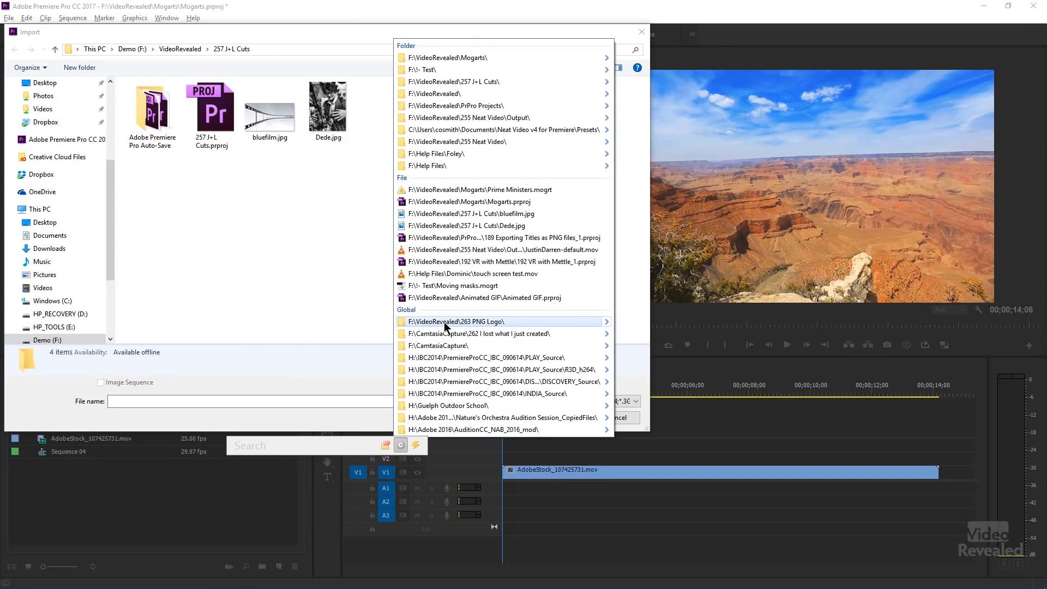
{"action": "left_click", "coordinate": [455, 321]}
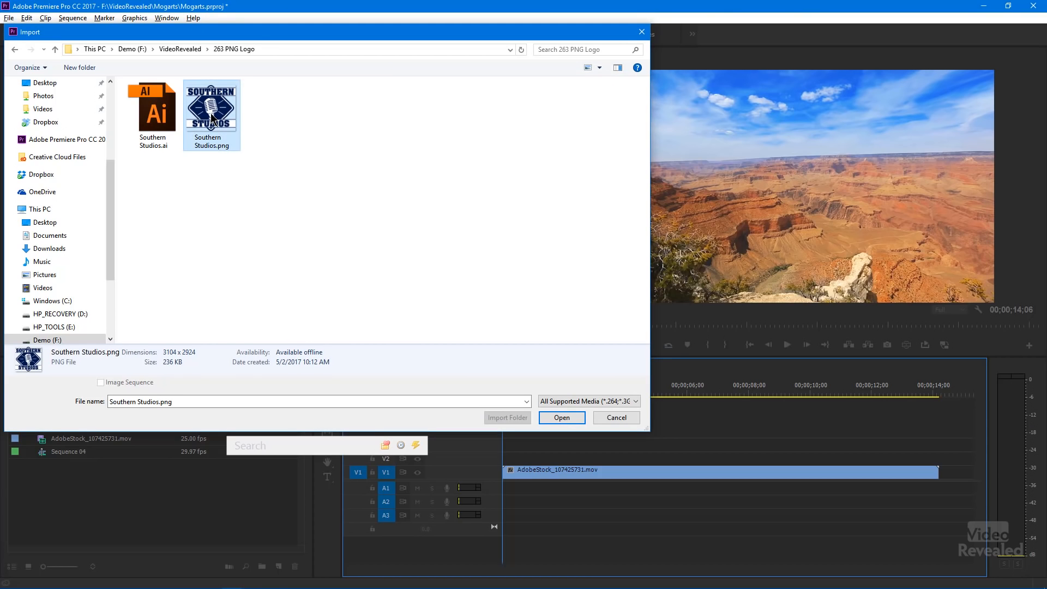
{"action": "left_click", "coordinate": [152, 107]}
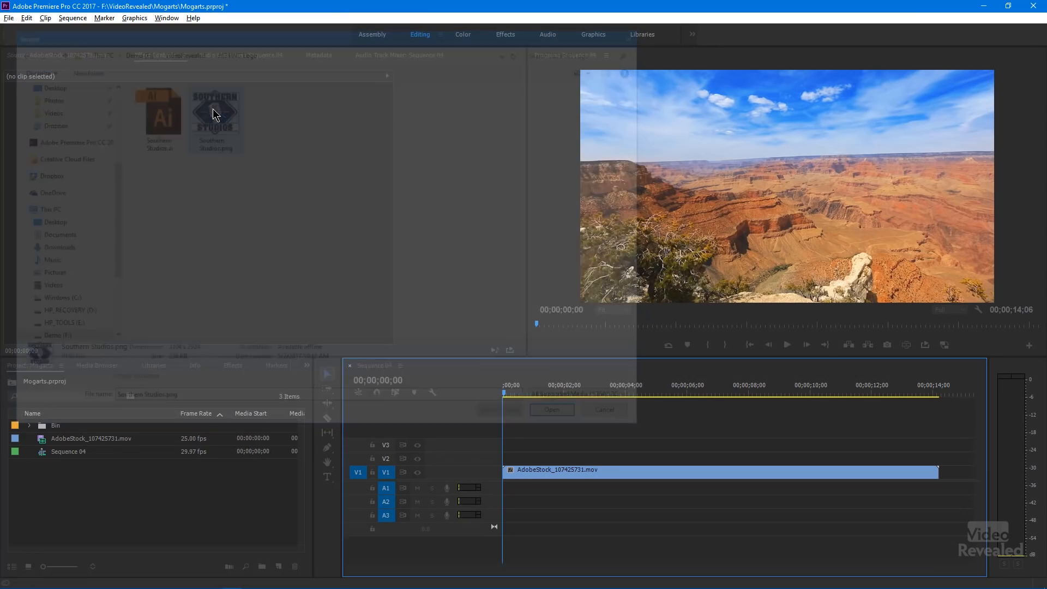
{"action": "left_click", "coordinate": [550, 409]}
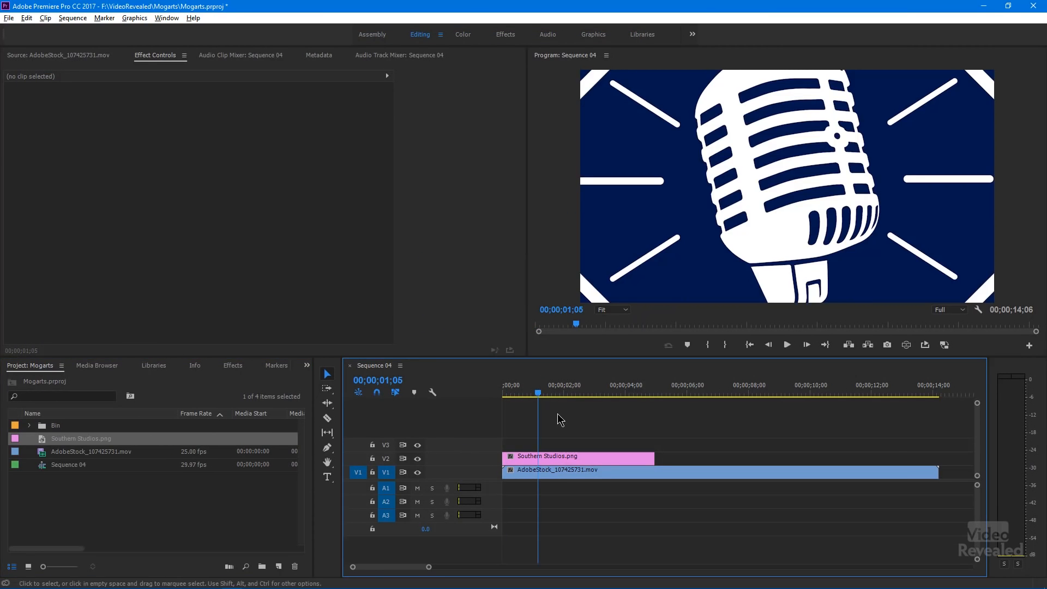
{"action": "left_click", "coordinate": [578, 456]}
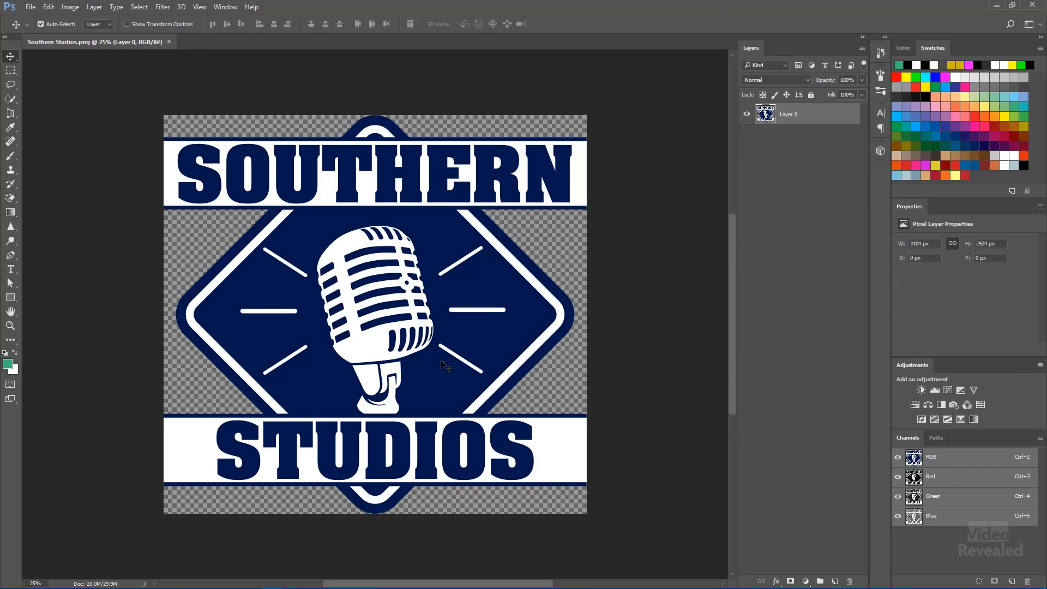
{"action": "mouse_move", "coordinate": [416, 324]}
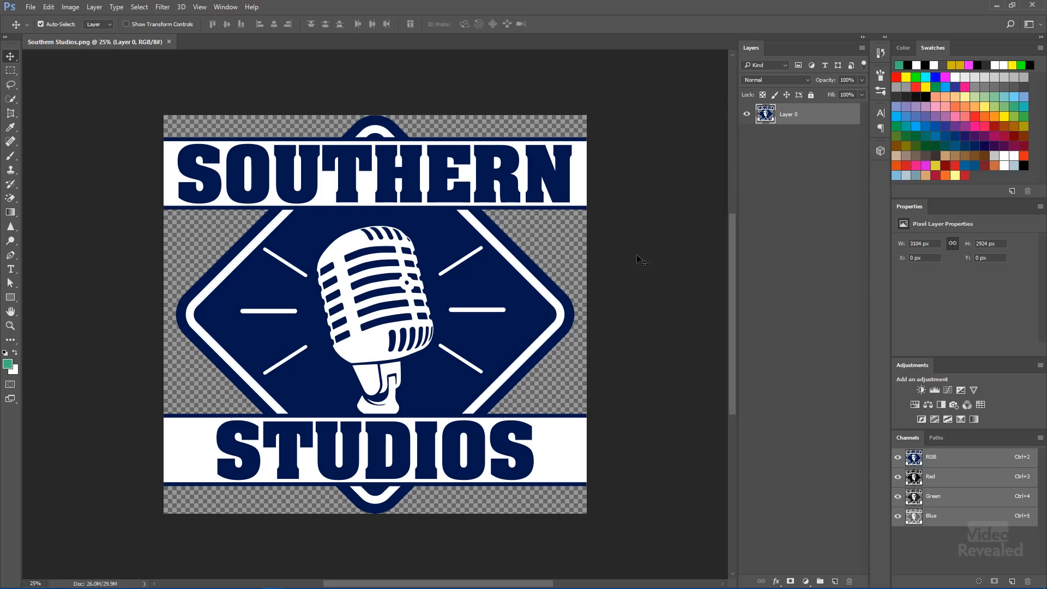
{"action": "mouse_move", "coordinate": [762, 394]}
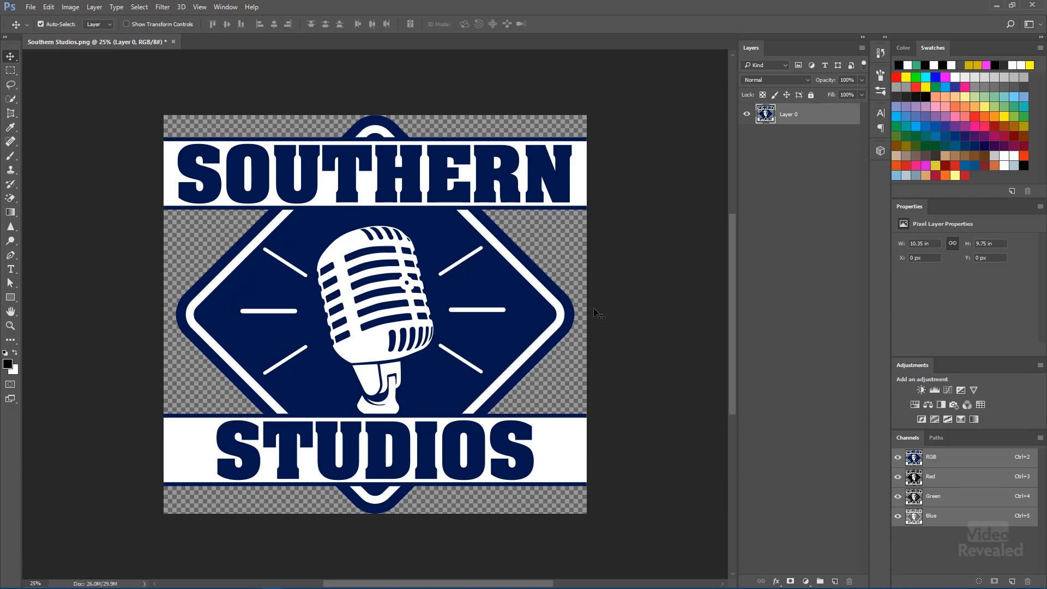
{"action": "left_click", "coordinate": [30, 7]}
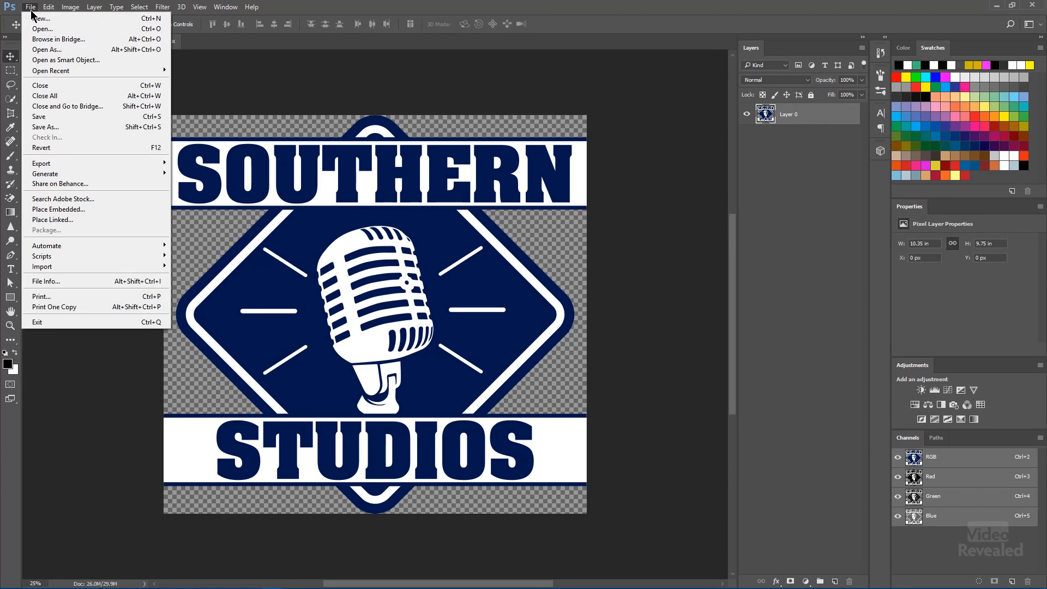
{"action": "left_click", "coordinate": [45, 127]}
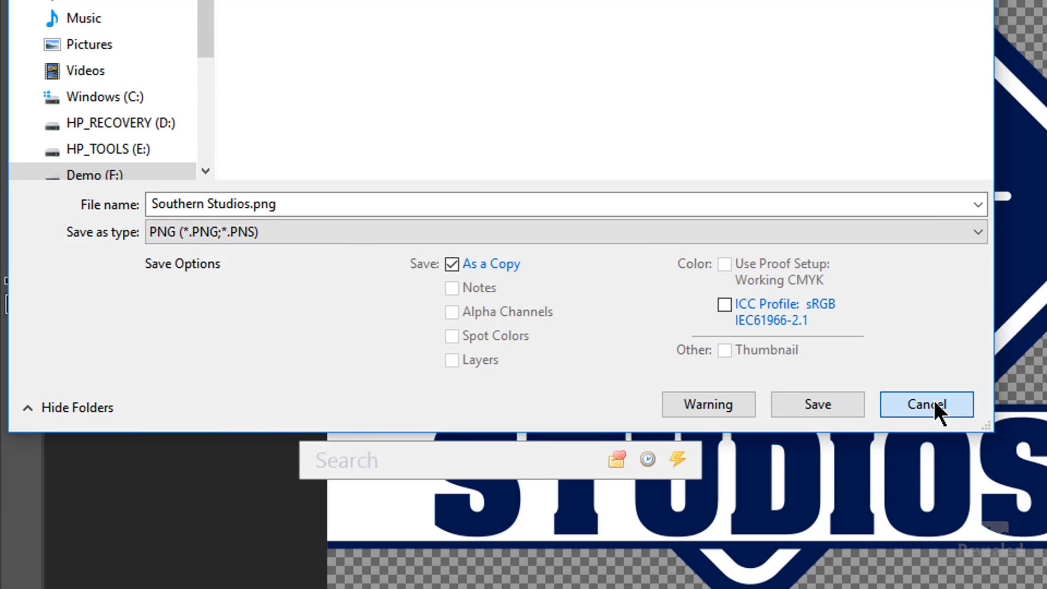
{"action": "left_click", "coordinate": [926, 404]}
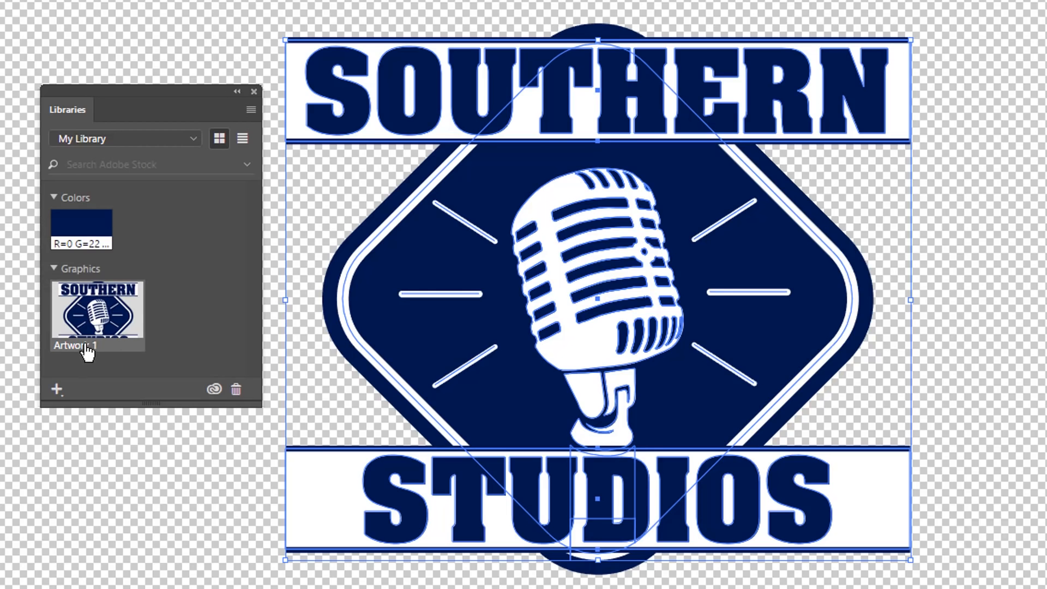
Rename the Artwork 1 library graphic to 'Studio Logo'.
{"action": "right_click", "coordinate": [97, 314]}
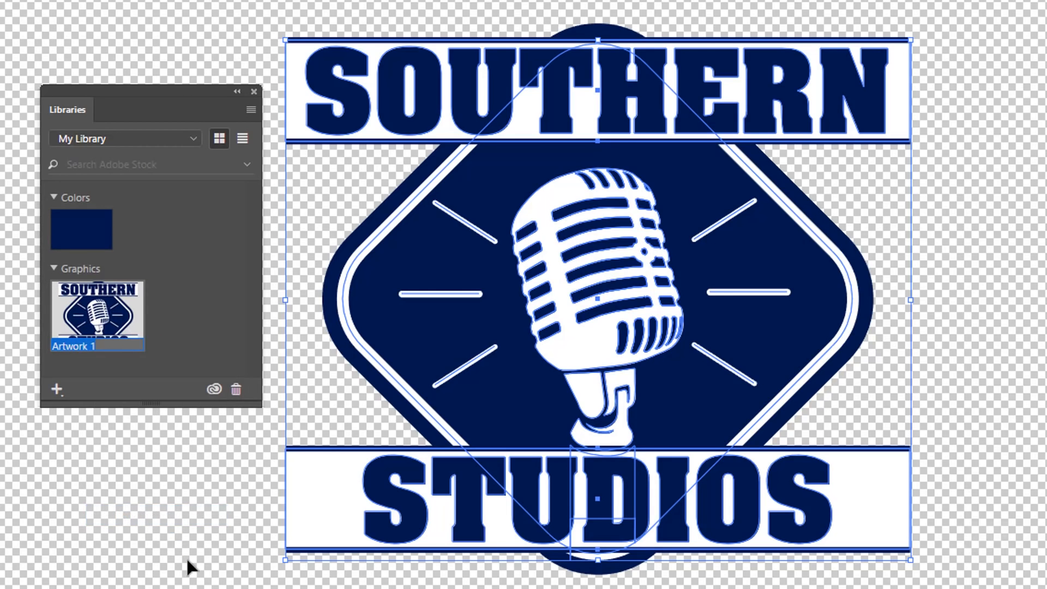
{"action": "type", "text": "Studio"}
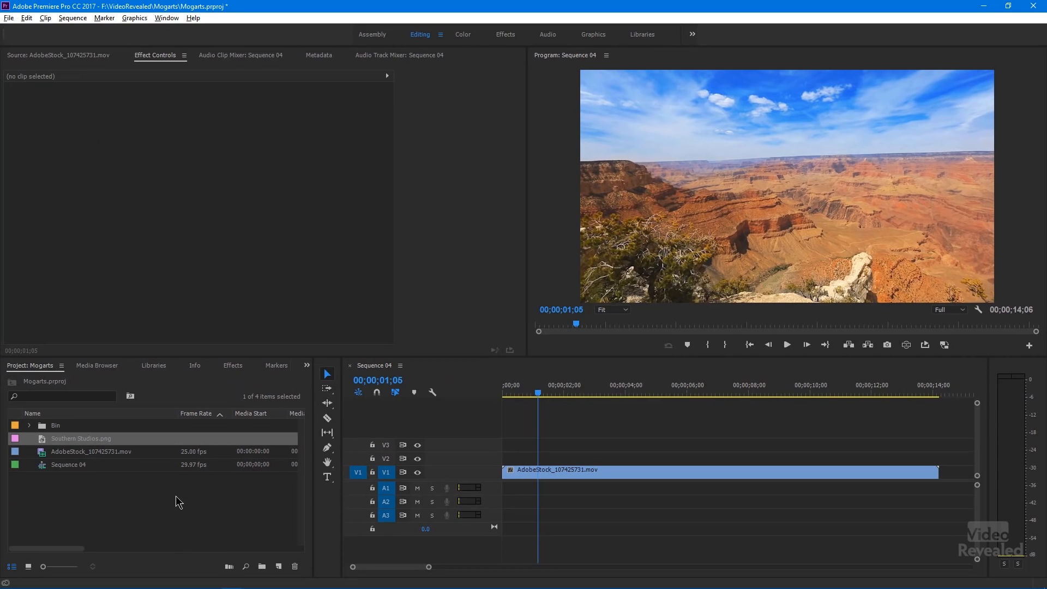
{"action": "mouse_move", "coordinate": [193, 401]}
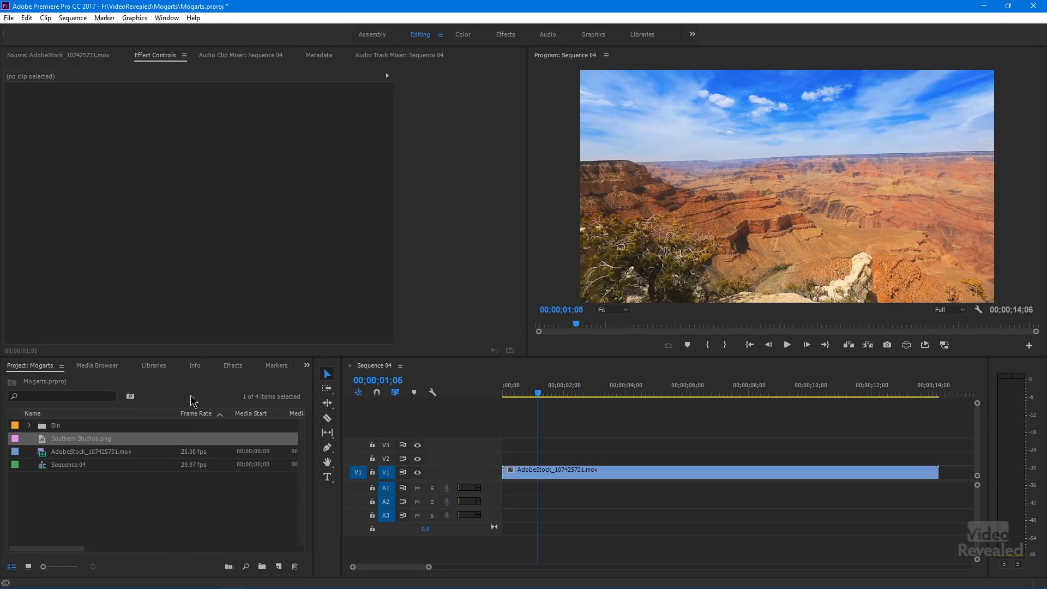
Drag the Studio Logo graphic from Libraries onto V2 and move the playhead to preview it.
{"action": "left_click", "coordinate": [154, 365]}
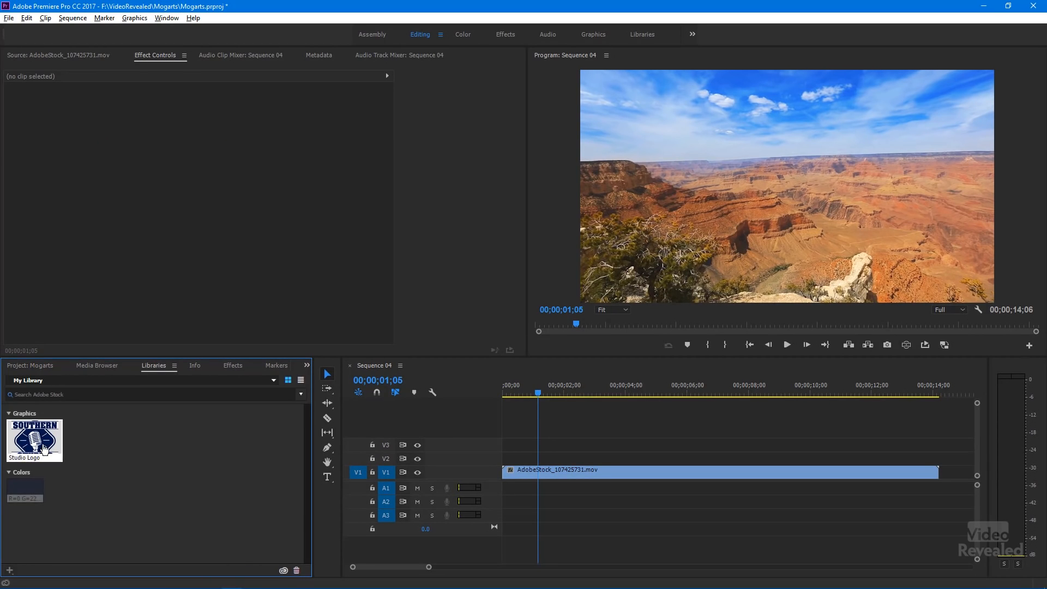
{"action": "left_click_drag", "start_coordinate": [35, 440], "coordinate": [379, 444]}
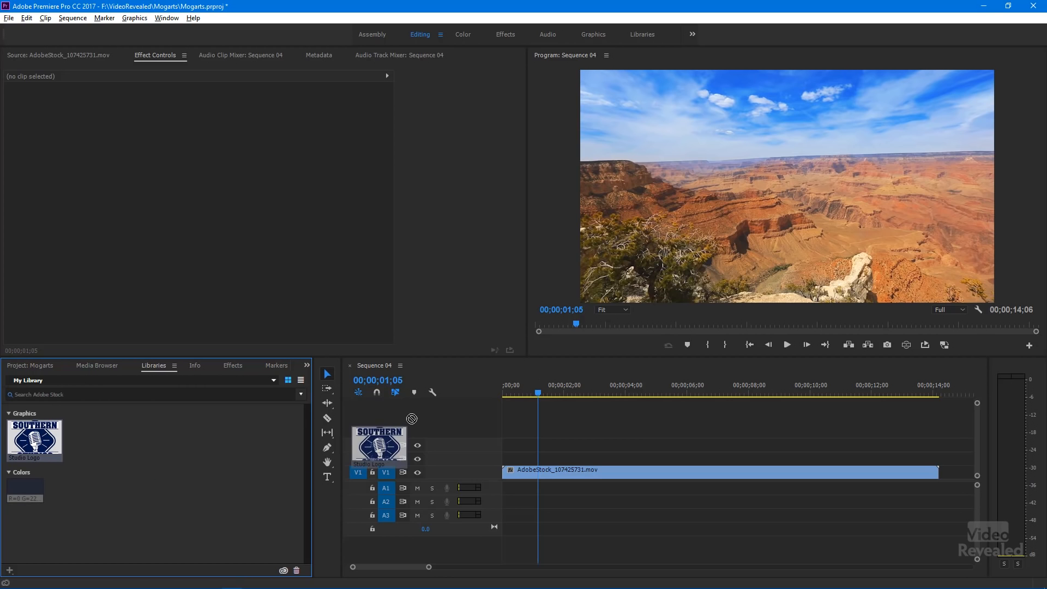
{"action": "left_click_drag", "start_coordinate": [378, 444], "coordinate": [584, 458]}
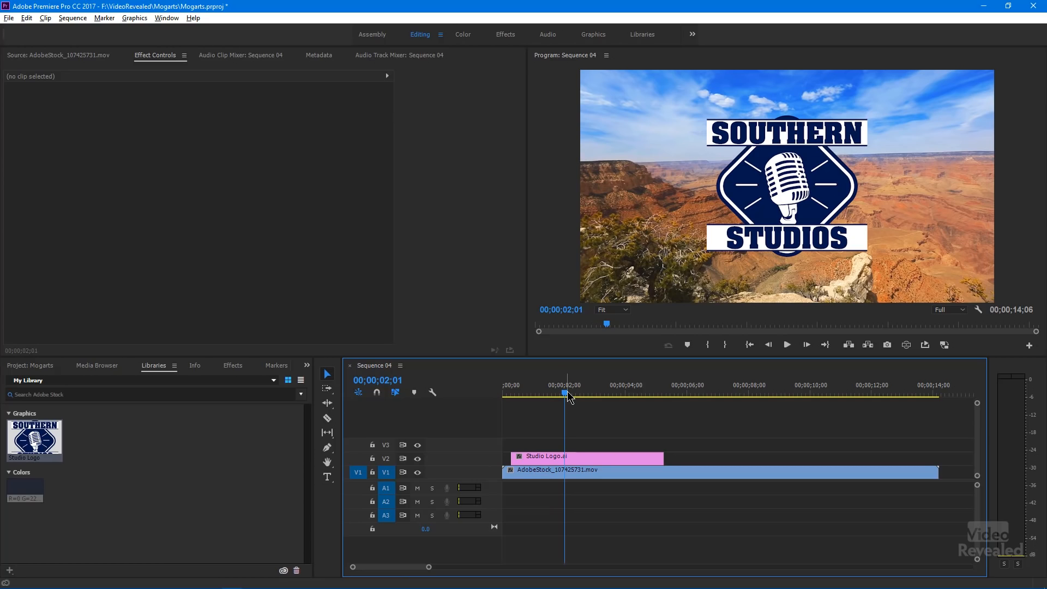
{"action": "key", "text": "alt+tab"}
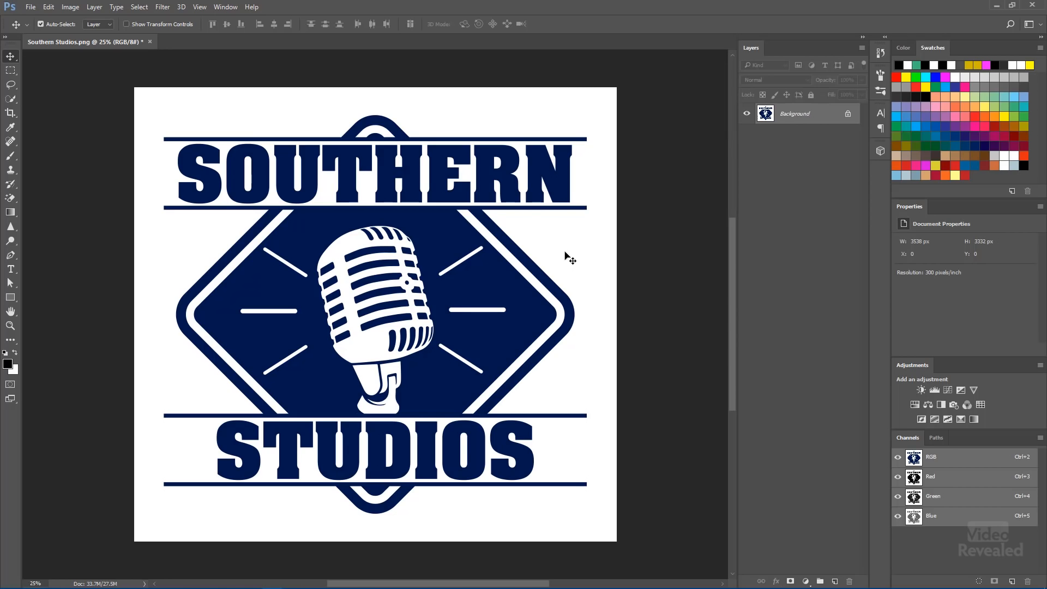
{"action": "mouse_move", "coordinate": [586, 247]}
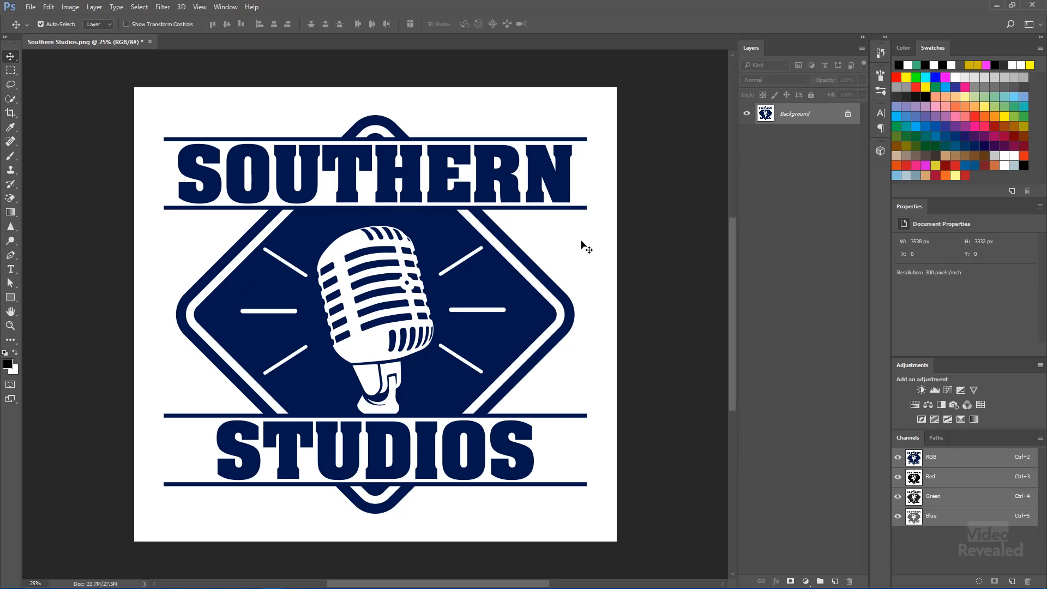
{"action": "mouse_move", "coordinate": [580, 237]}
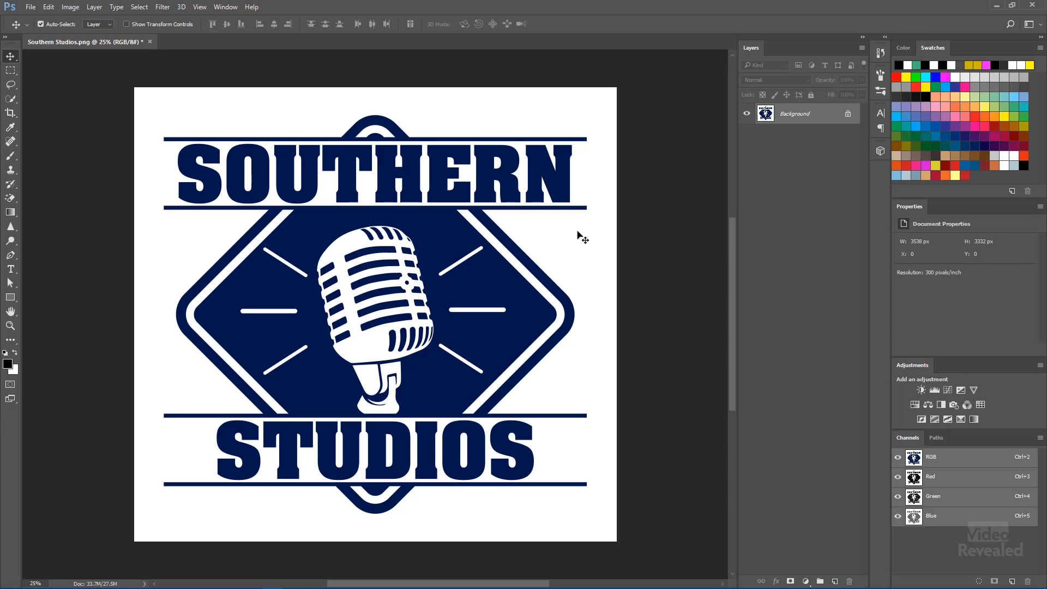
{"action": "mouse_move", "coordinate": [582, 165]}
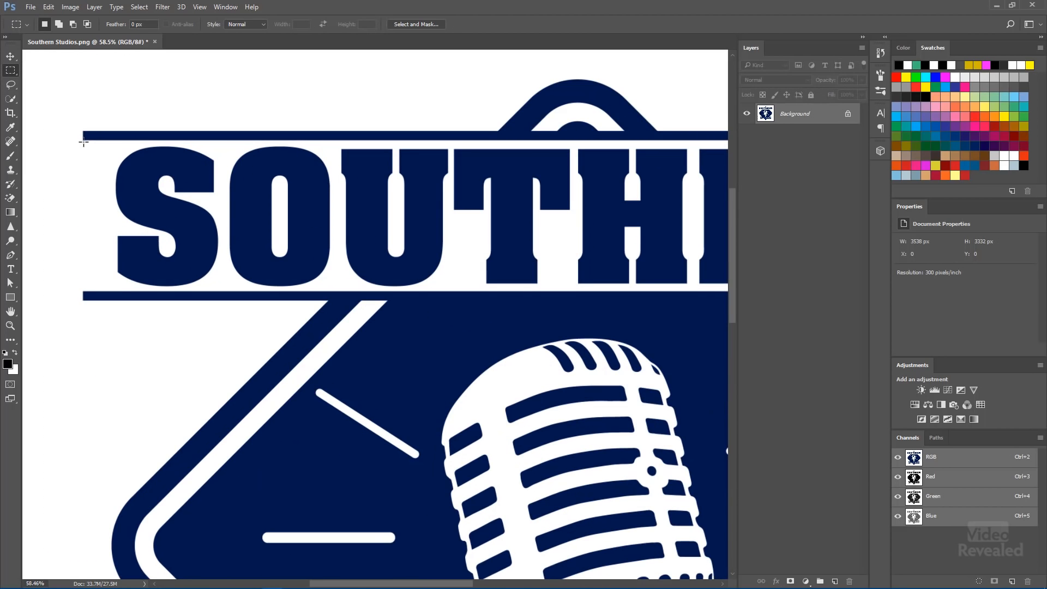
Select the top SOUTHERN band, copy it onto a new layer, and toggle layer visibility.
{"action": "left_click_drag", "start_coordinate": [84, 134], "coordinate": [131, 192]}
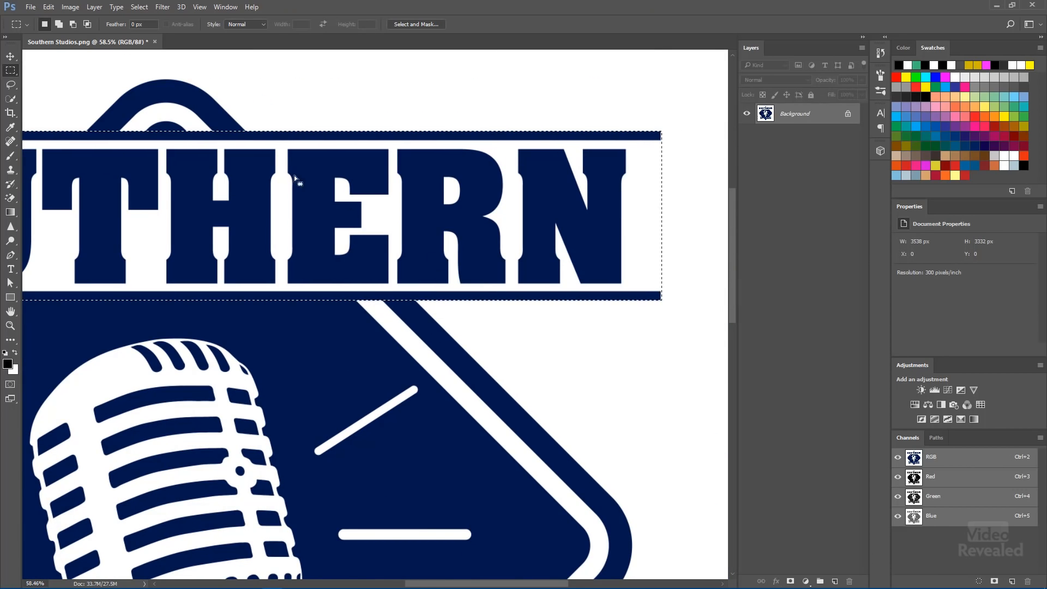
{"action": "left_click", "coordinate": [95, 6]}
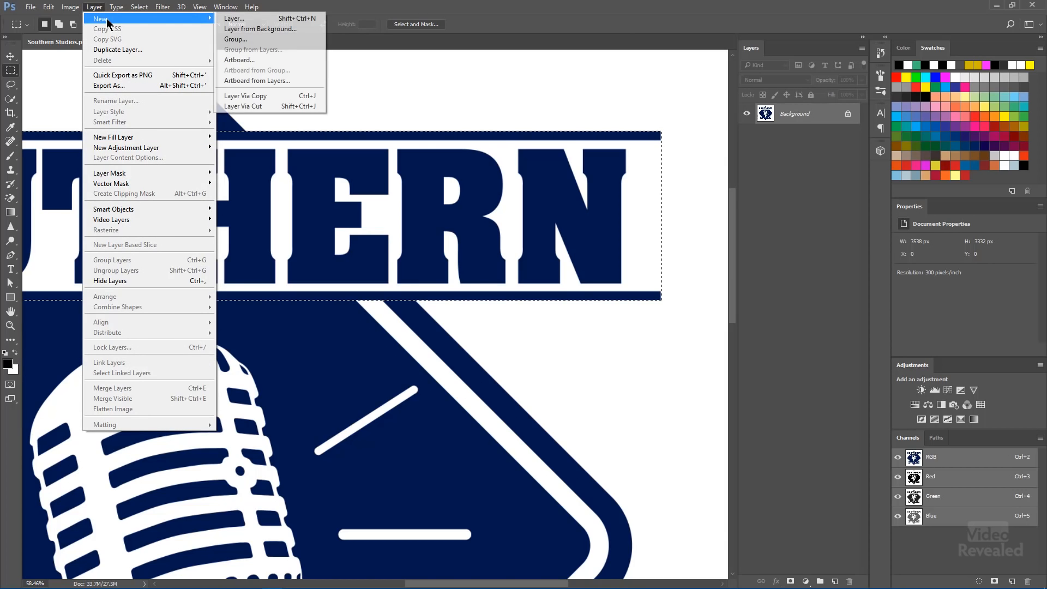
{"action": "mouse_move", "coordinate": [244, 95]}
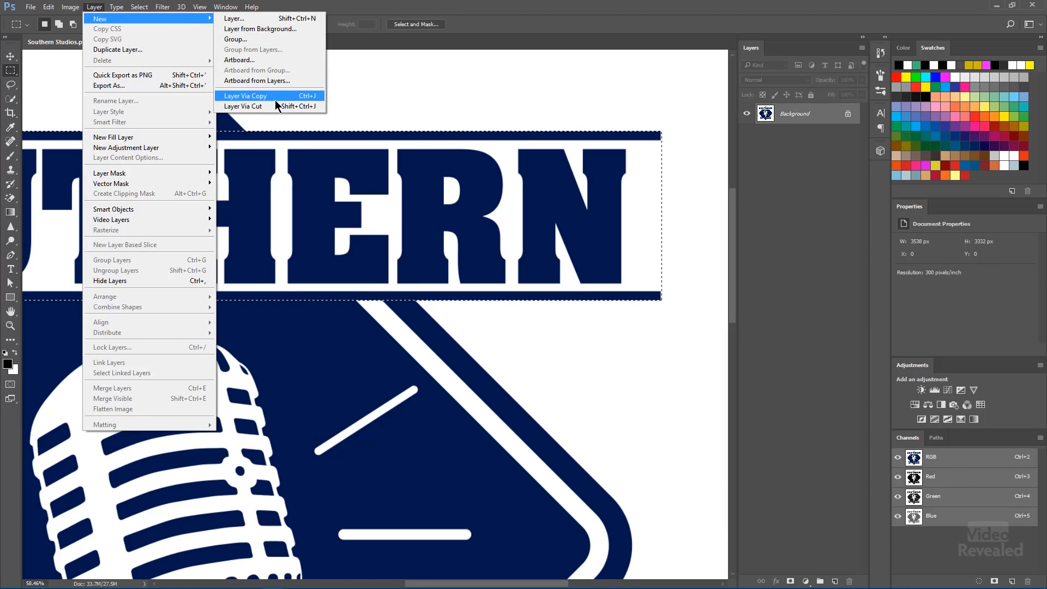
{"action": "mouse_move", "coordinate": [271, 98]}
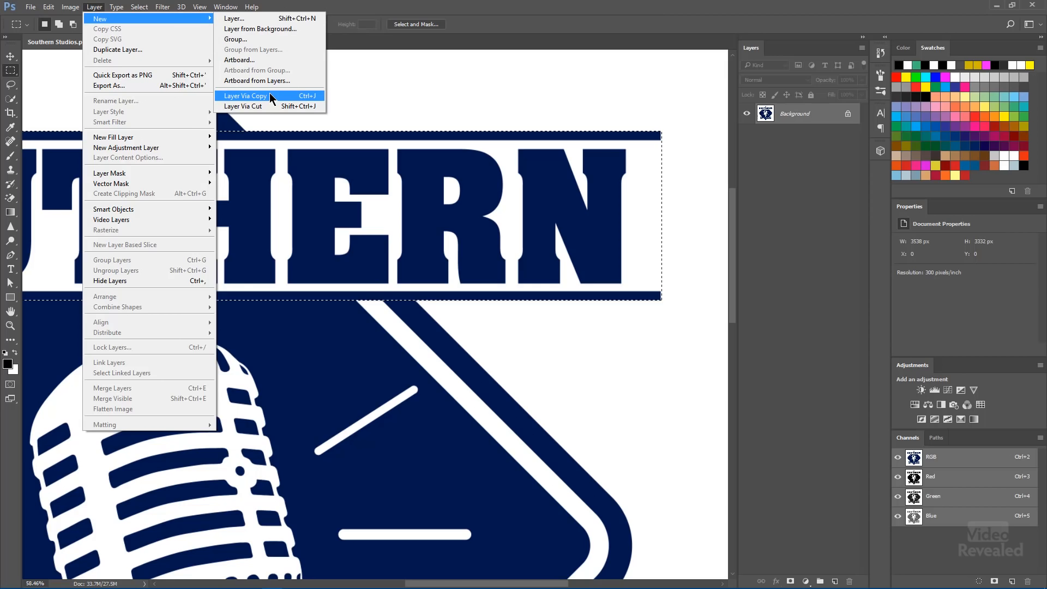
{"action": "left_click", "coordinate": [244, 95]}
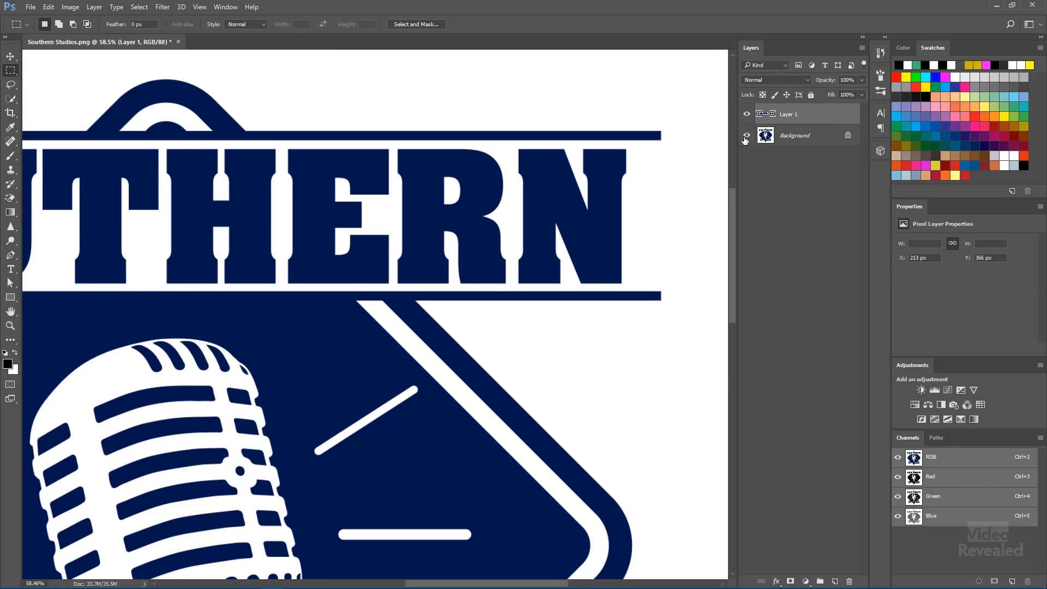
{"action": "left_click", "coordinate": [745, 136]}
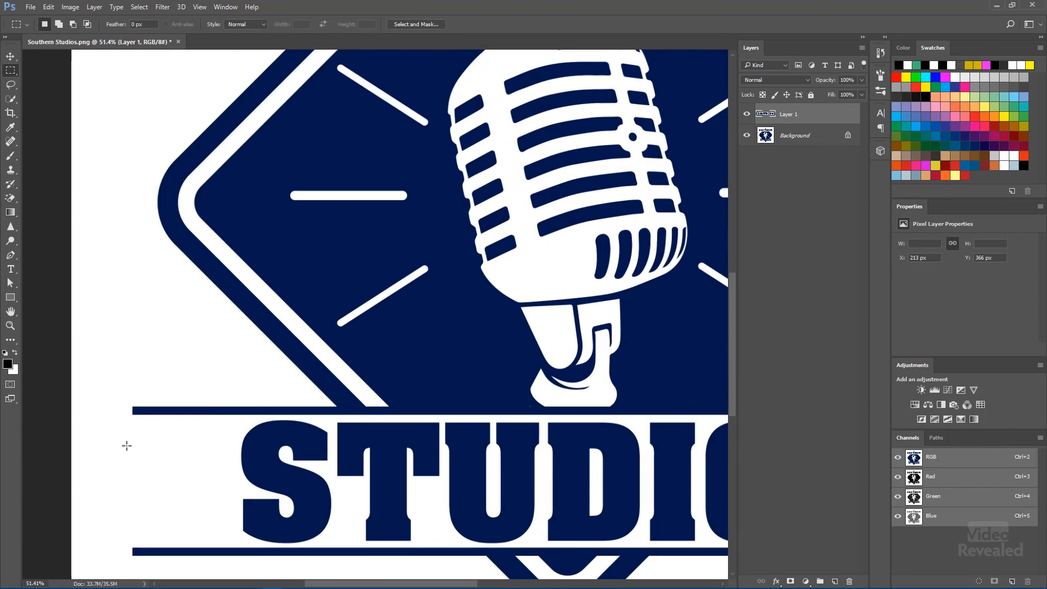
Select the bottom STUDIOS band and cut it onto its own new layer, Layer 2.
{"action": "left_click_drag", "start_coordinate": [137, 409], "coordinate": [151, 432]}
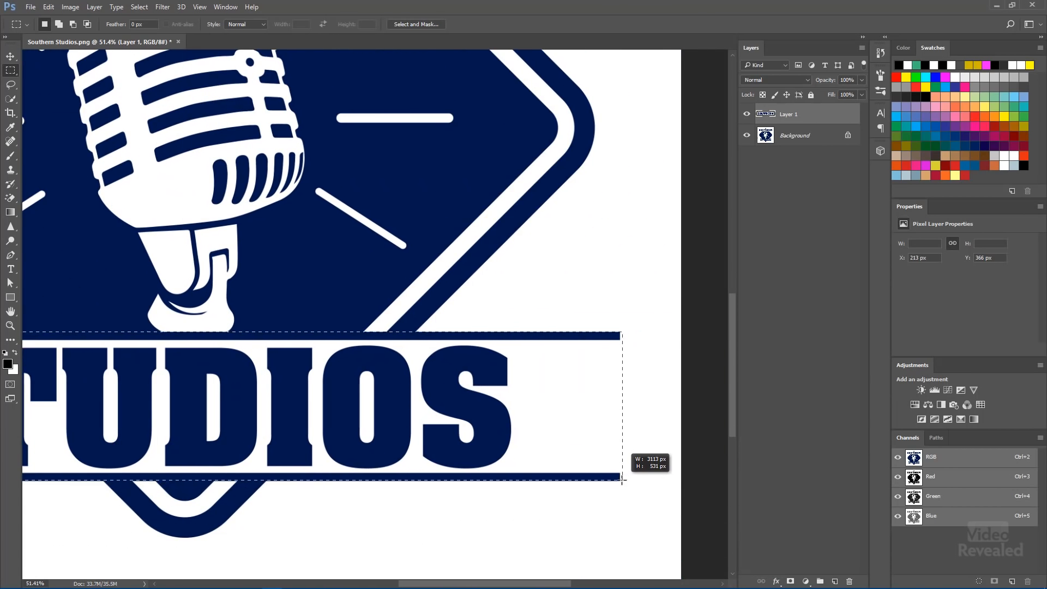
{"action": "left_click_drag", "start_coordinate": [623, 480], "coordinate": [621, 485]}
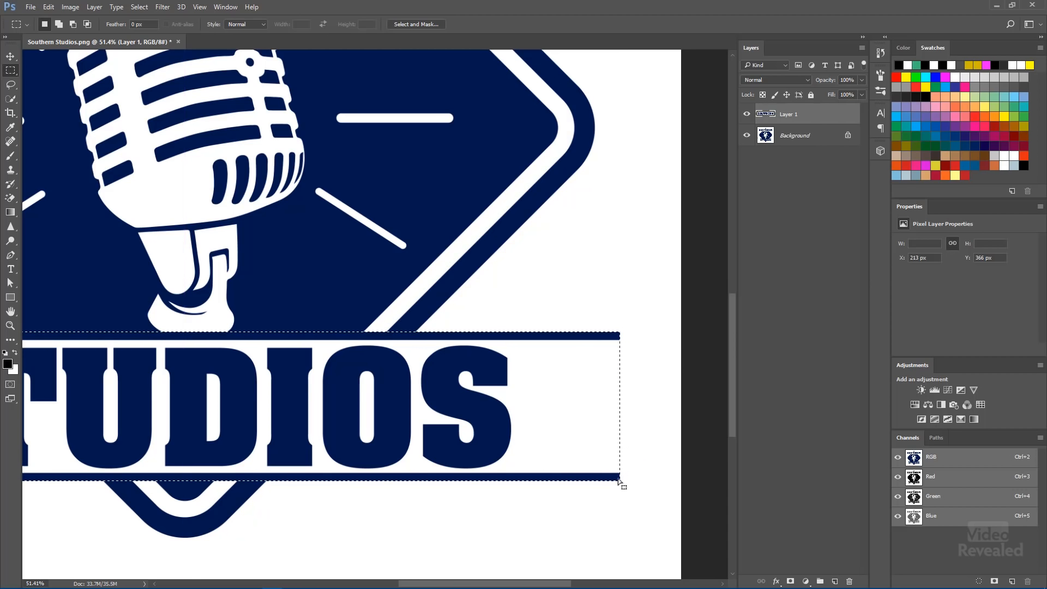
{"action": "left_click", "coordinate": [93, 7]}
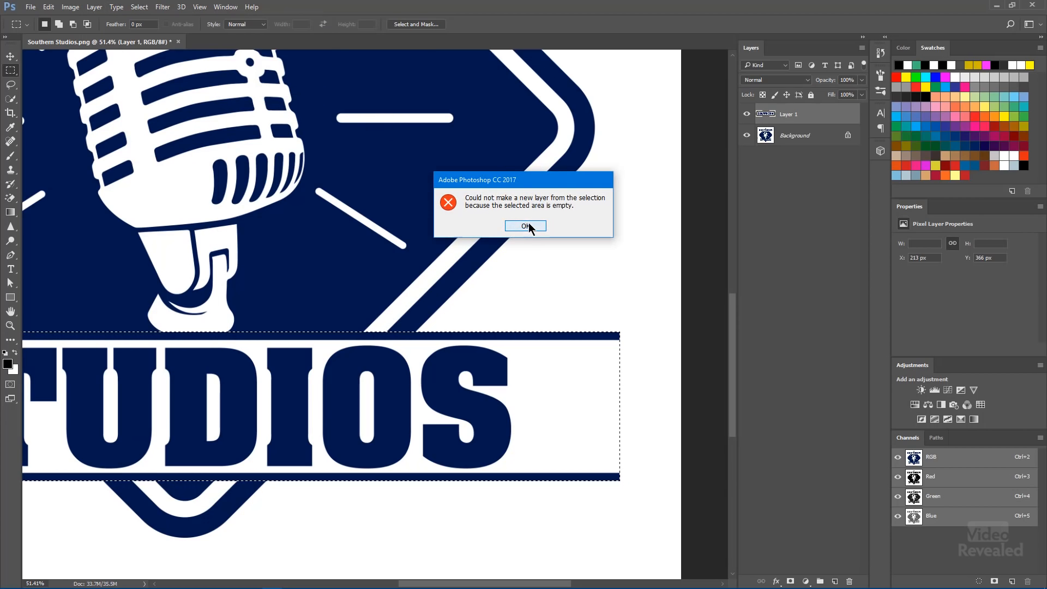
{"action": "left_click", "coordinate": [524, 226]}
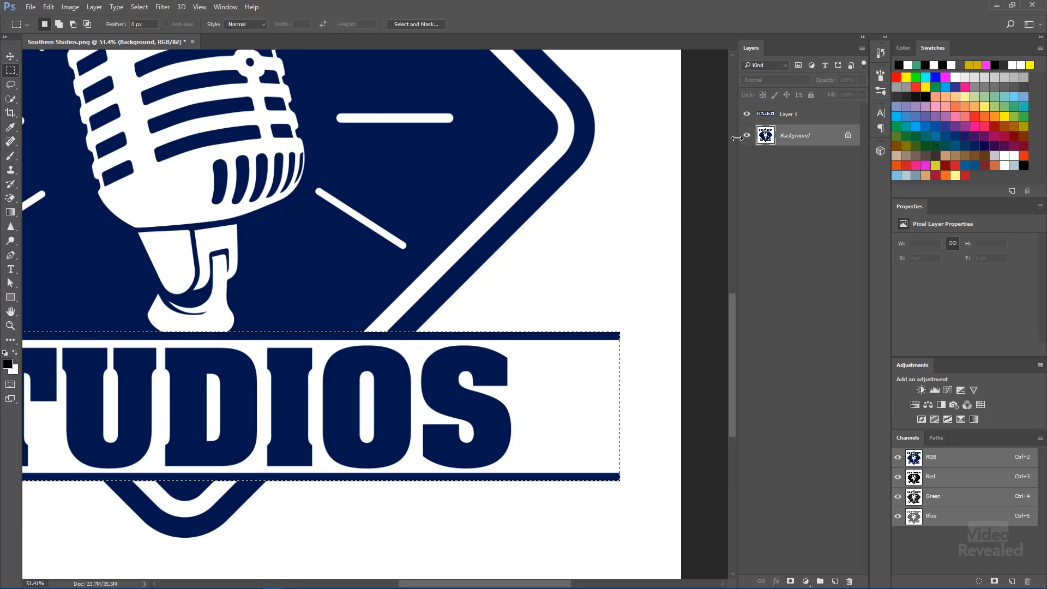
{"action": "left_click", "coordinate": [93, 6]}
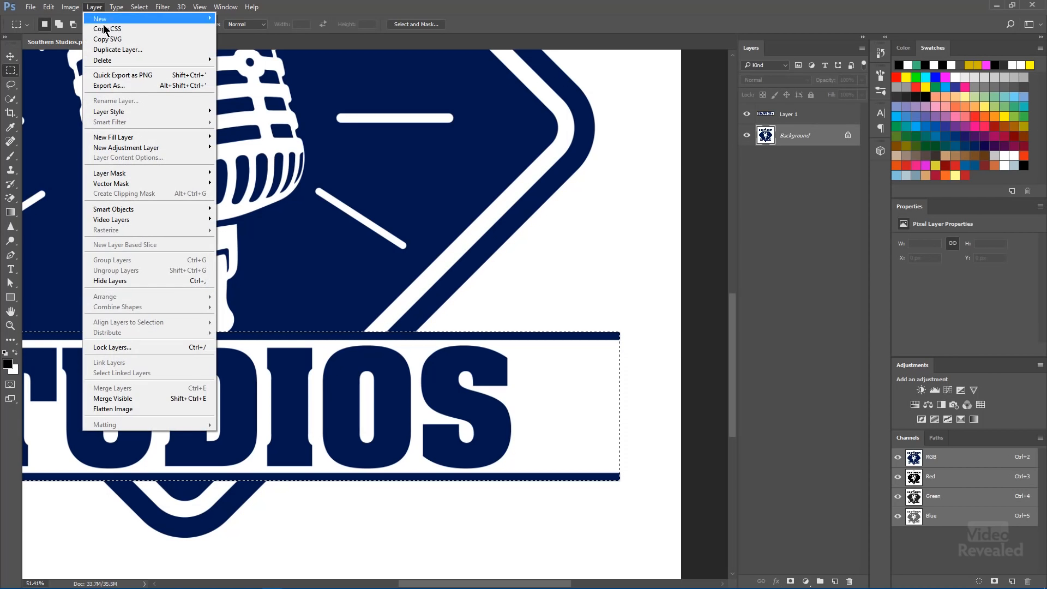
{"action": "mouse_move", "coordinate": [99, 18]}
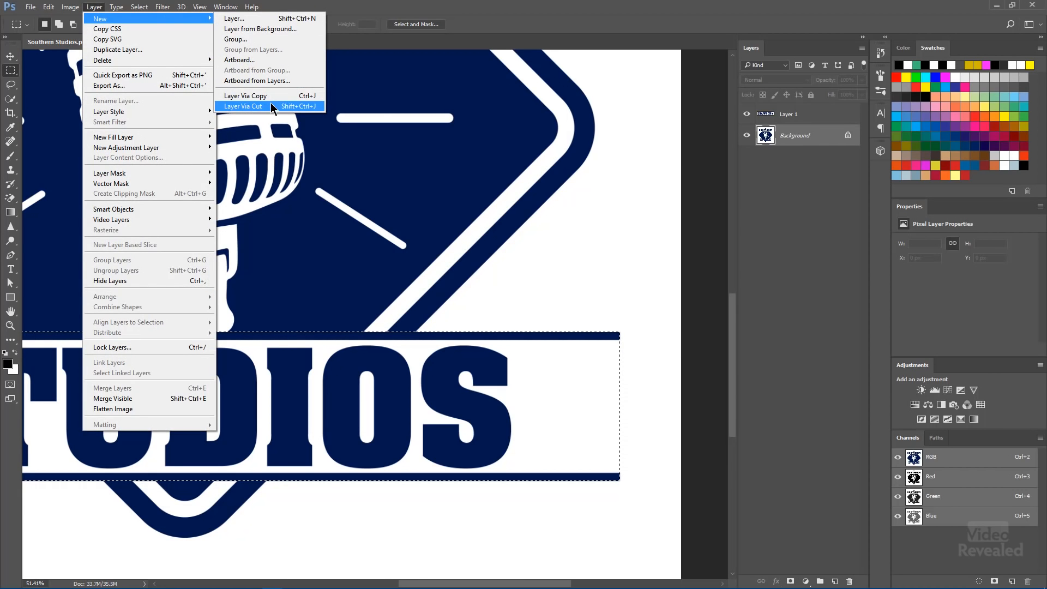
{"action": "left_click", "coordinate": [242, 106]}
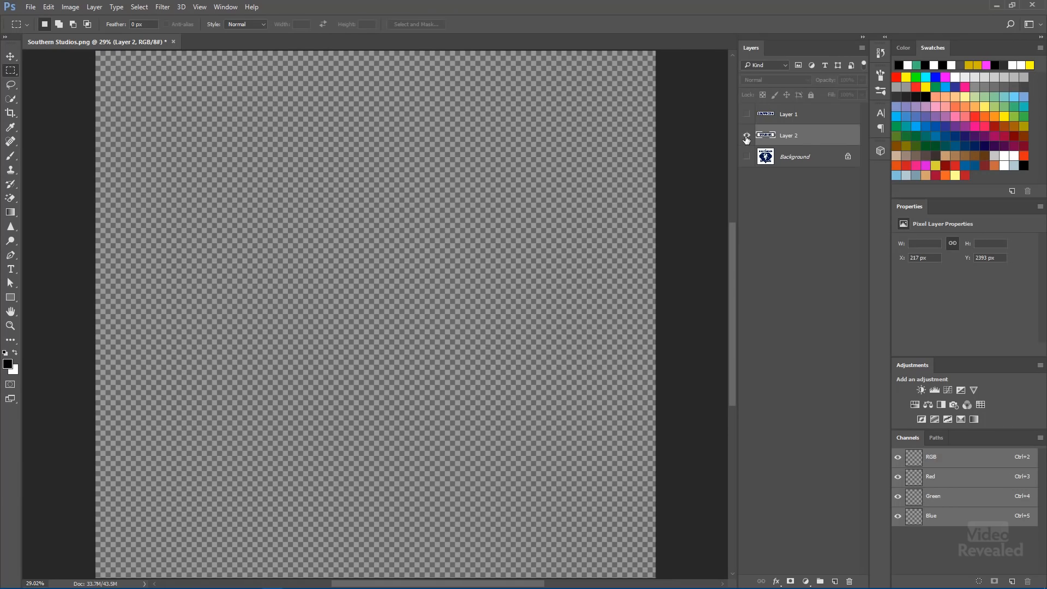
Try the Magic Eraser on the white background, refit the view, and restore layer visibility.
{"action": "left_click", "coordinate": [747, 138]}
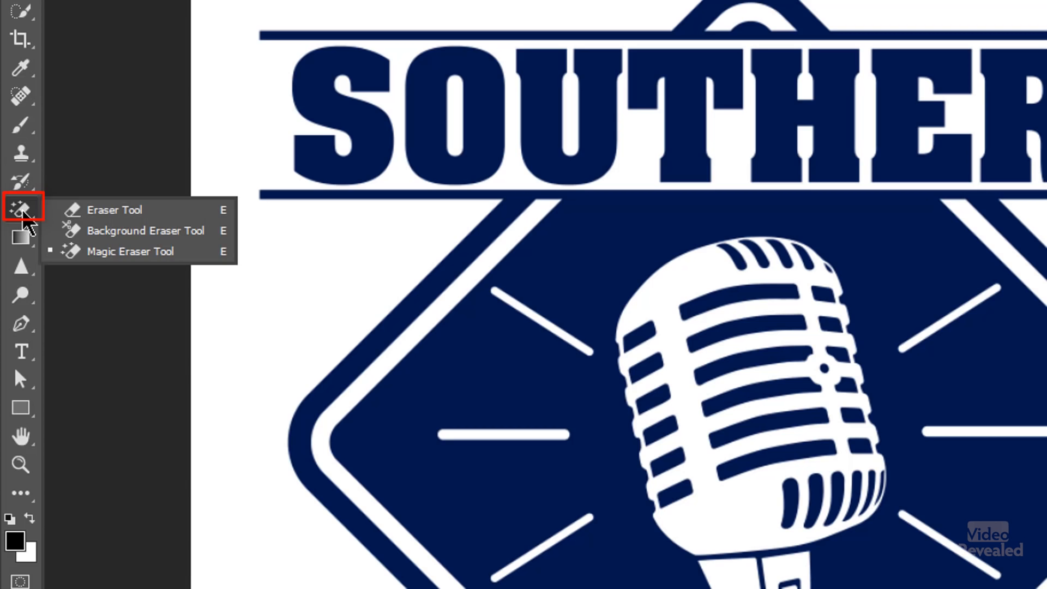
{"action": "mouse_move", "coordinate": [146, 262]}
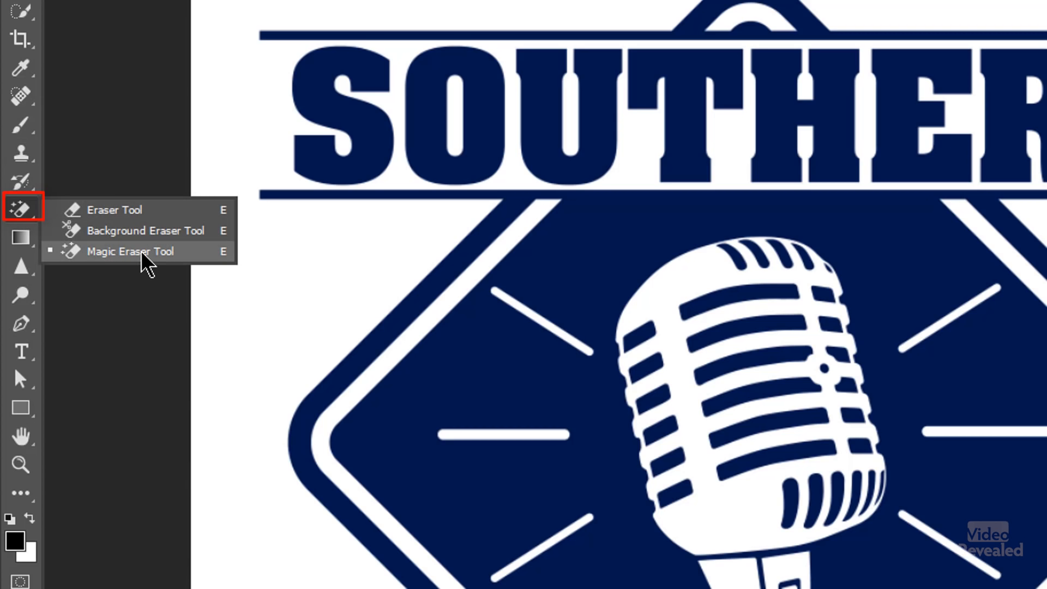
{"action": "left_click", "coordinate": [130, 251]}
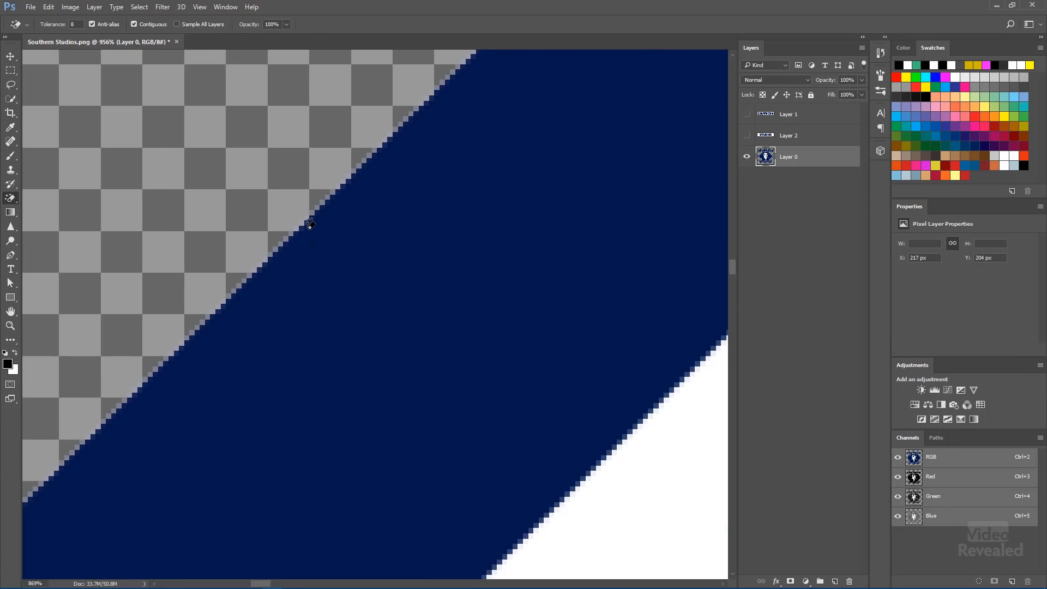
{"action": "key", "text": "ctrl+0"}
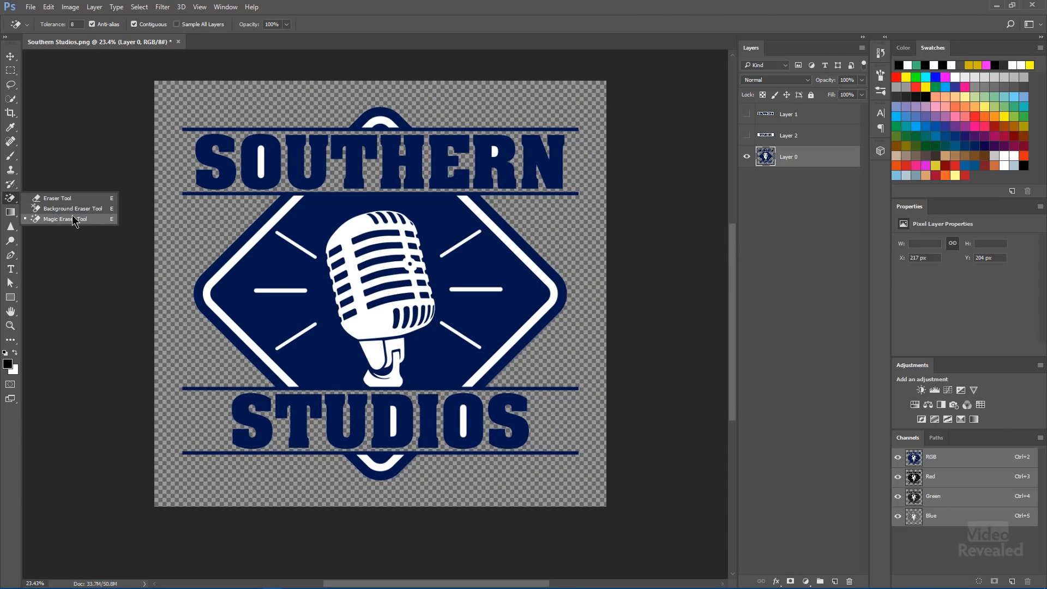
{"action": "mouse_move", "coordinate": [97, 225]}
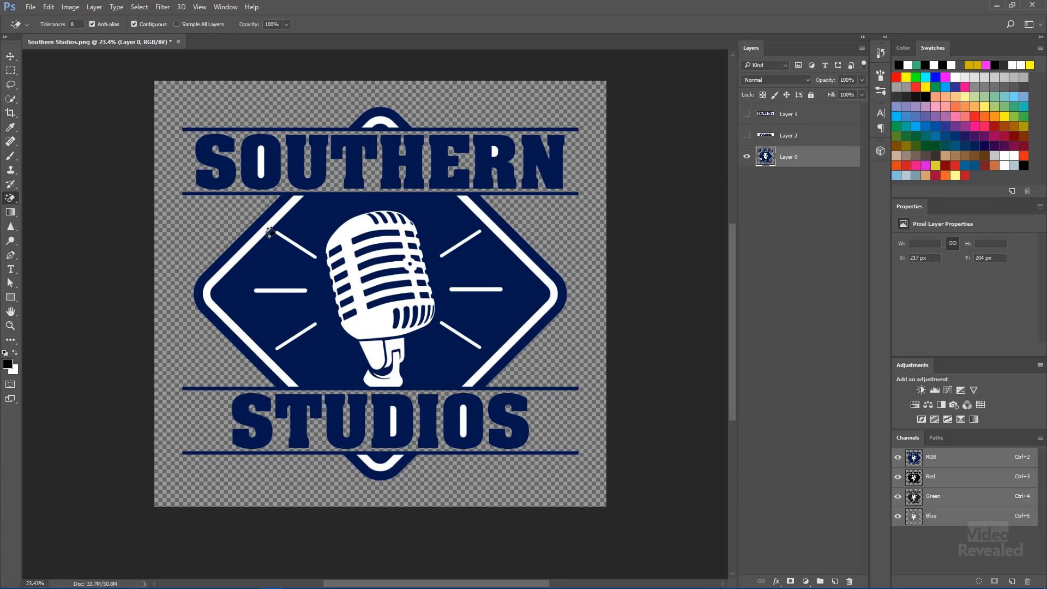
{"action": "mouse_move", "coordinate": [647, 148]}
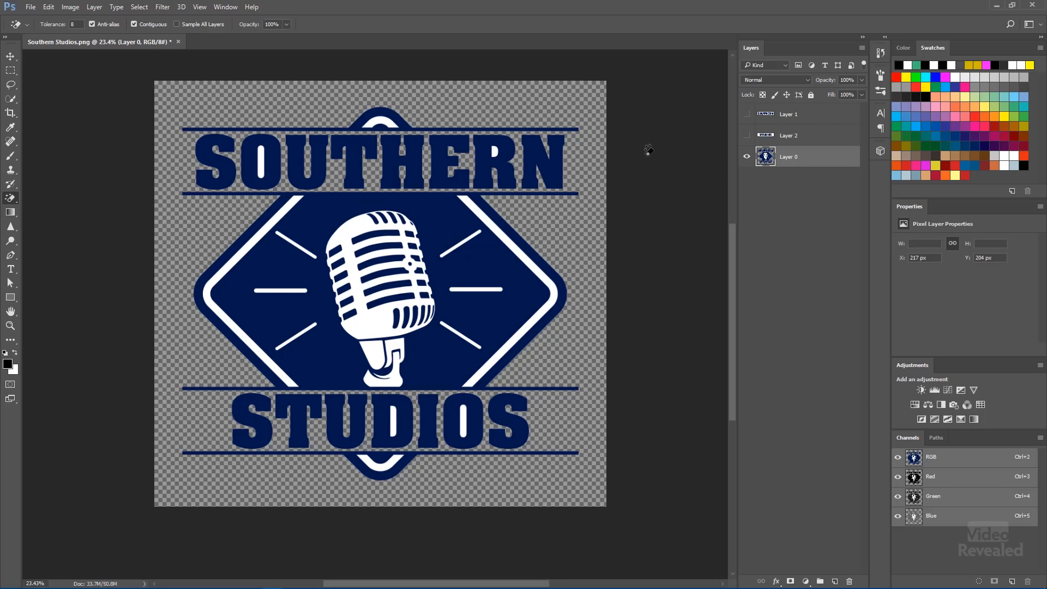
{"action": "mouse_move", "coordinate": [457, 154]}
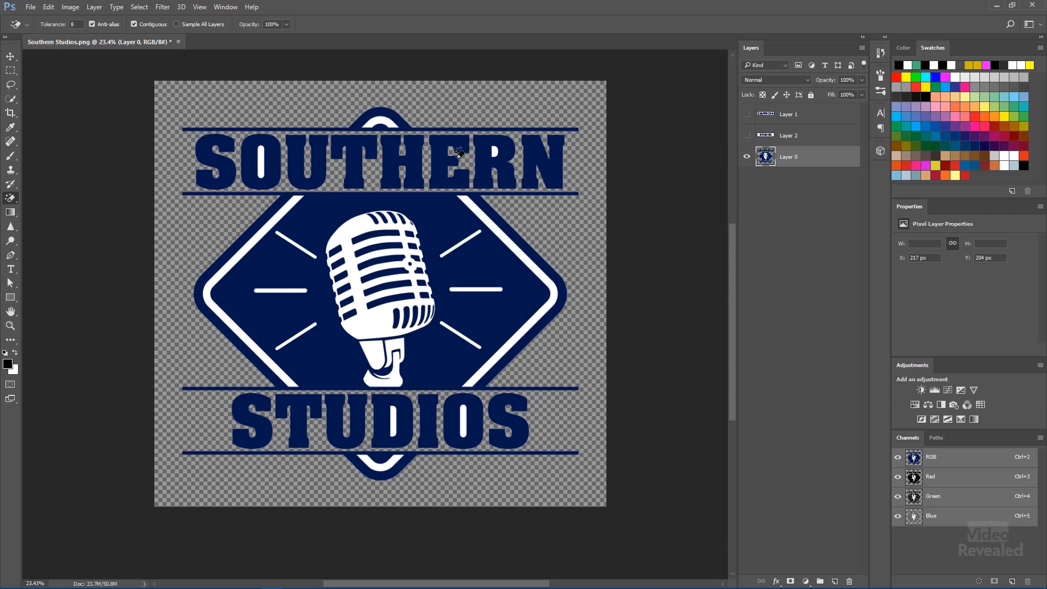
{"action": "left_click", "coordinate": [746, 114]}
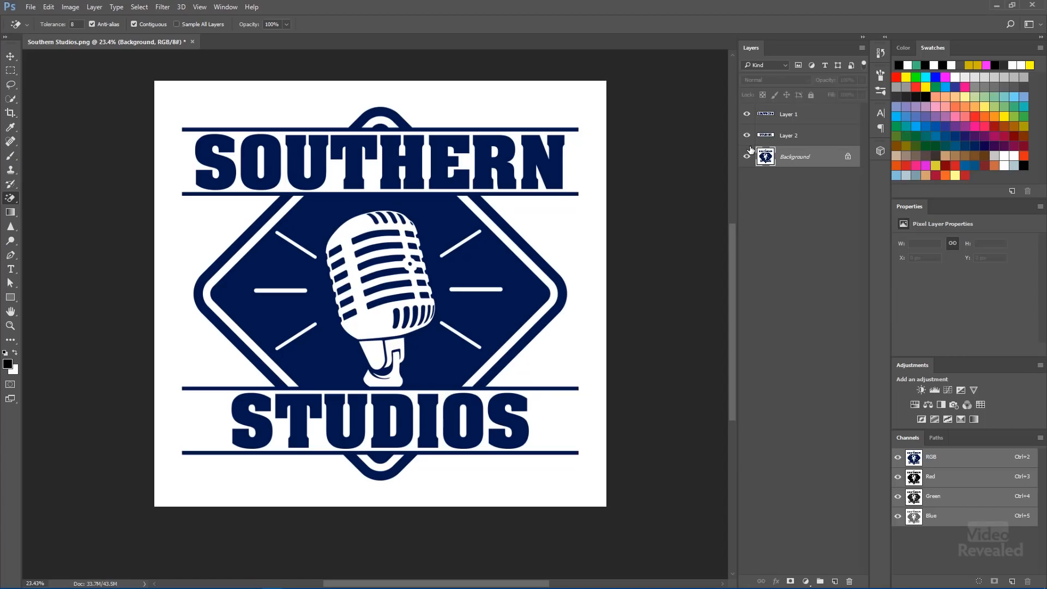
Hide Layer 1 and Layer 2 and toggle the Contiguous option.
{"action": "left_click", "coordinate": [746, 114]}
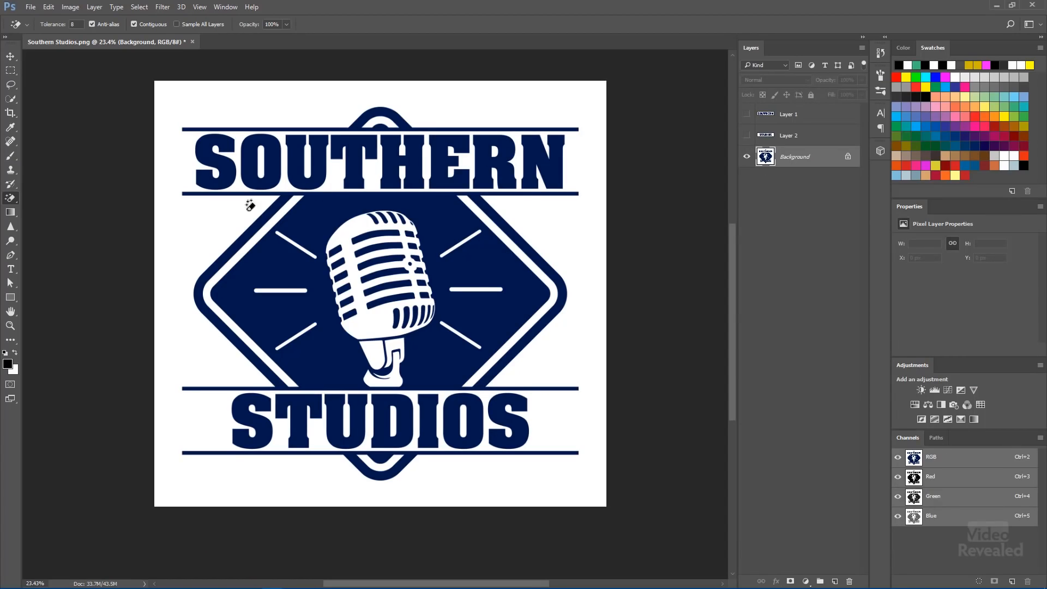
{"action": "mouse_move", "coordinate": [71, 170]}
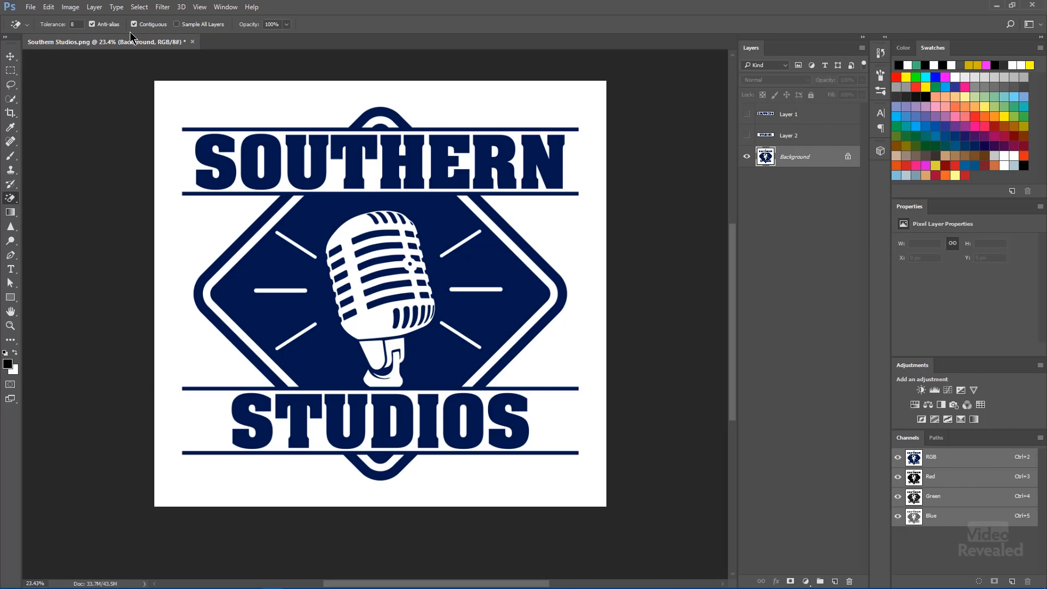
{"action": "mouse_move", "coordinate": [136, 24]}
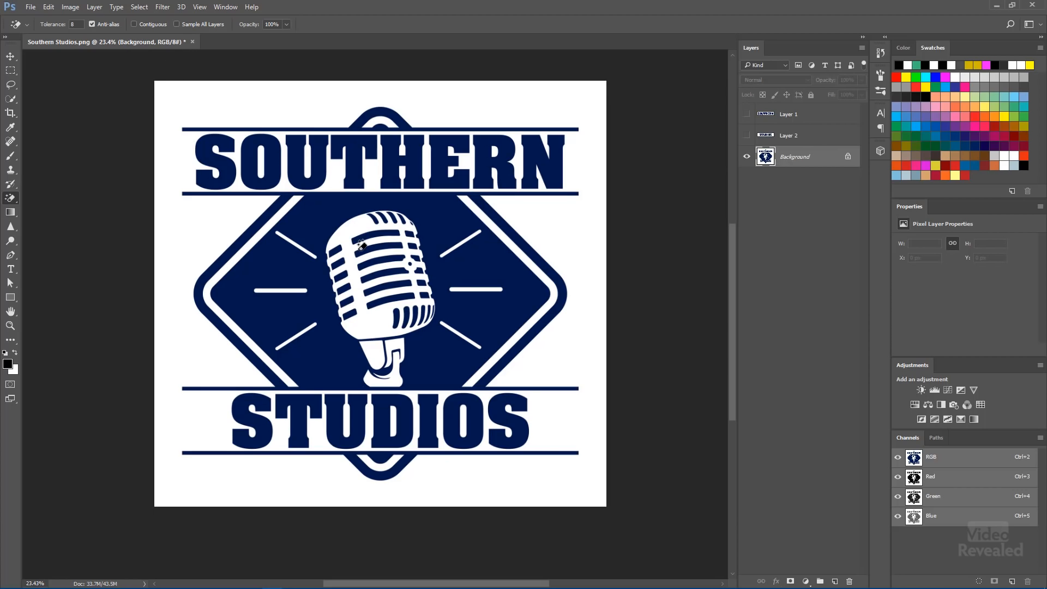
{"action": "mouse_move", "coordinate": [512, 256]}
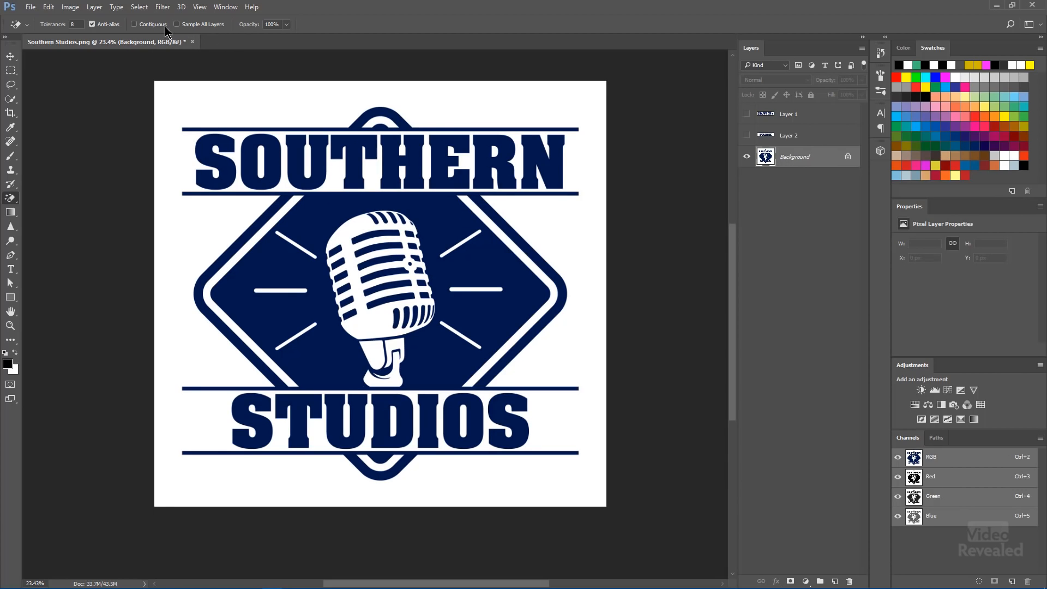
{"action": "left_click", "coordinate": [134, 24]}
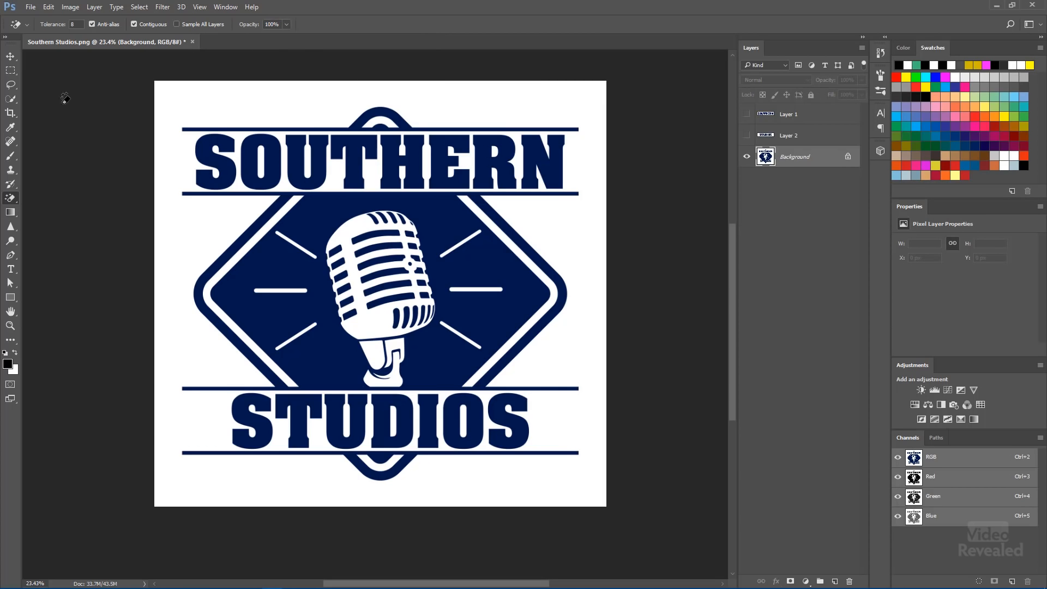
Quick-select the white background, then invert it in Select and Mask to keep the logo.
{"action": "left_click", "coordinate": [11, 99]}
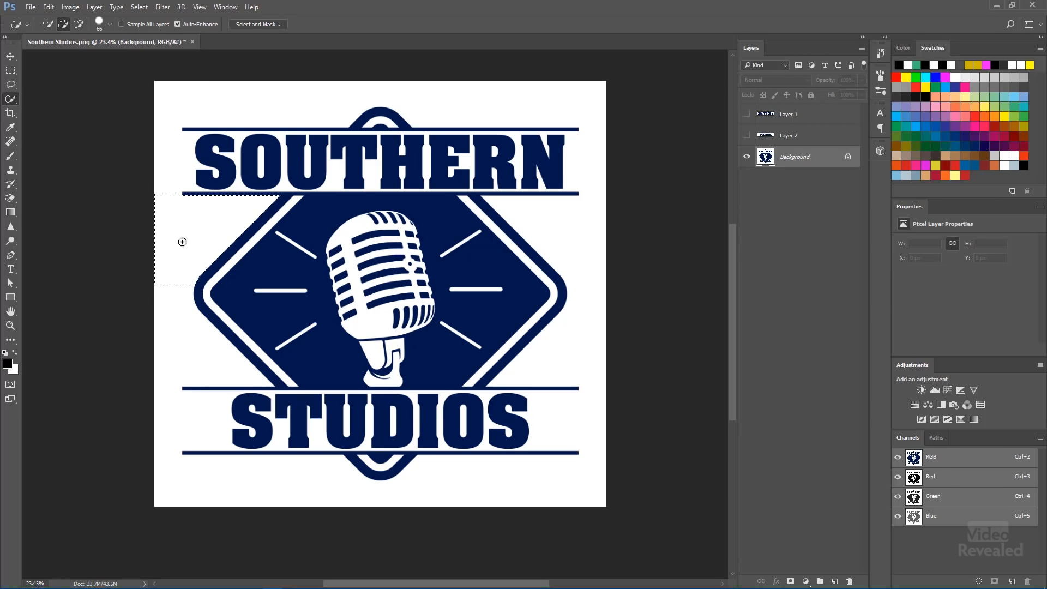
{"action": "left_click_drag", "start_coordinate": [182, 241], "coordinate": [187, 467]}
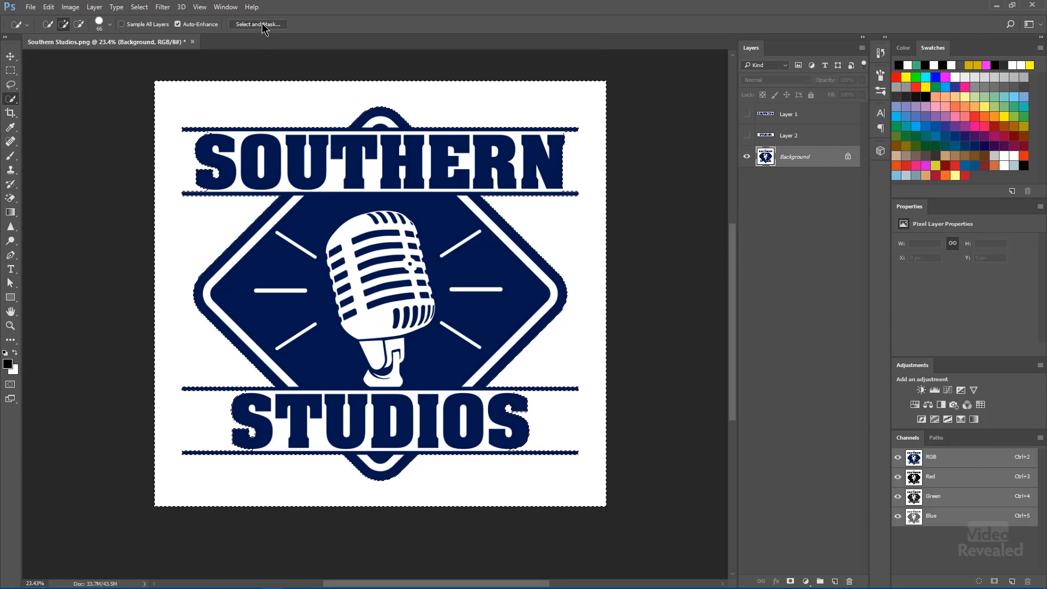
{"action": "mouse_move", "coordinate": [257, 24]}
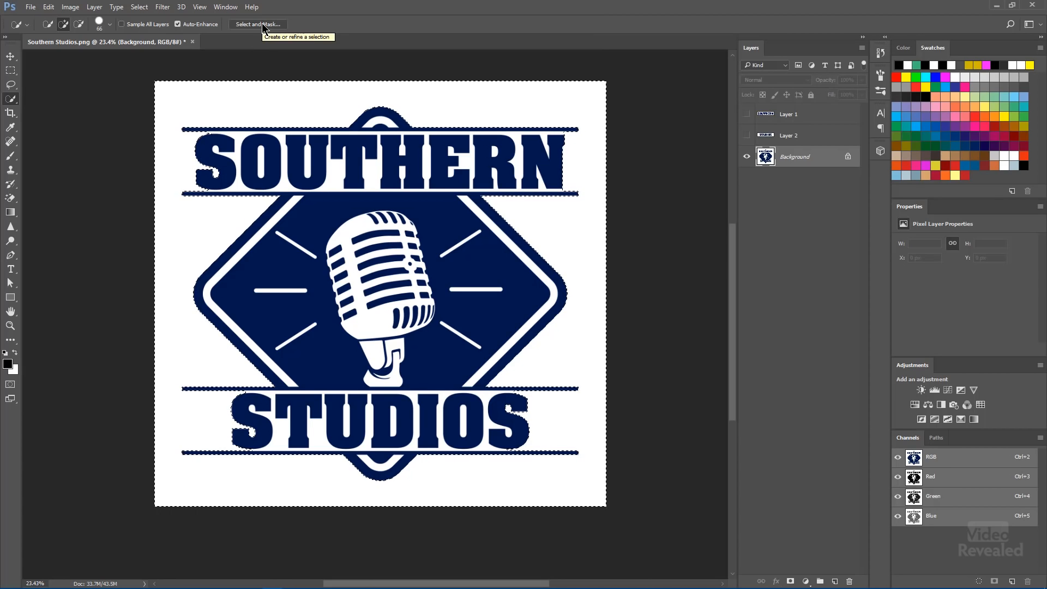
{"action": "left_click", "coordinate": [256, 24]}
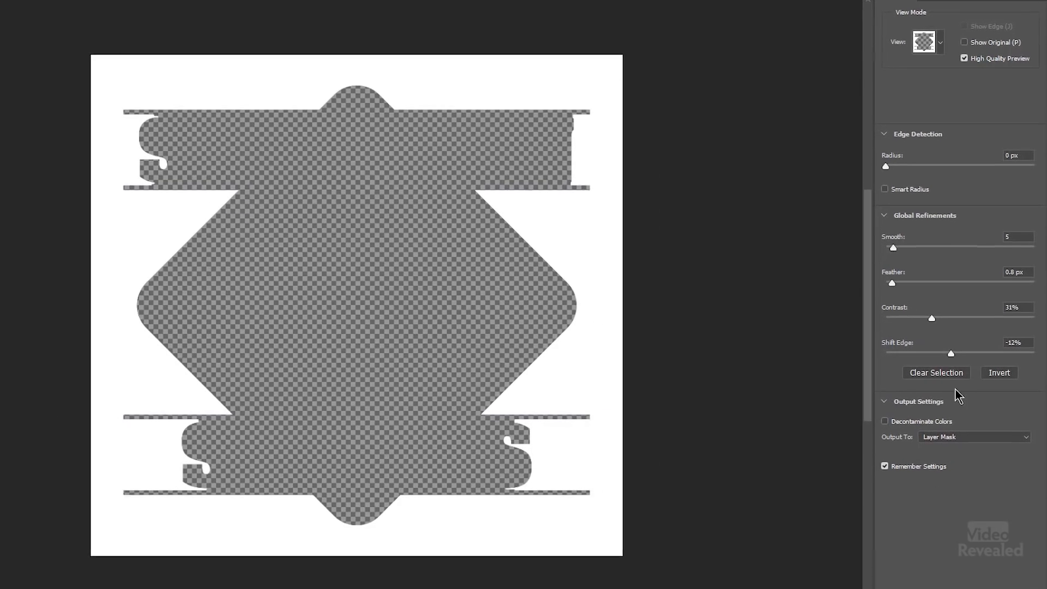
{"action": "left_click", "coordinate": [999, 372]}
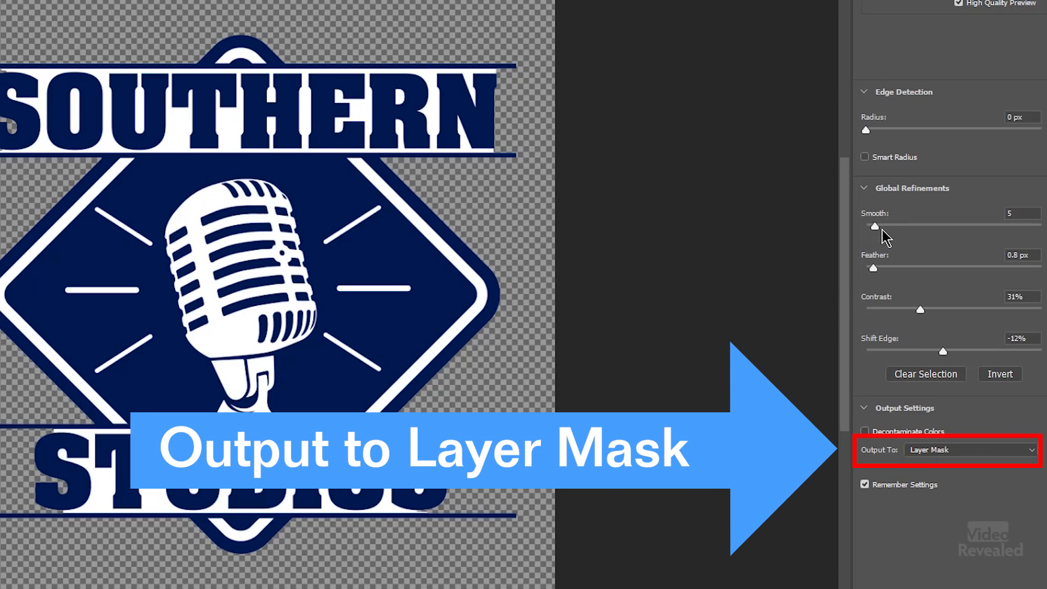
Set Smooth to 43 and Shift Edge to -18%.
{"action": "type", "text": "43"}
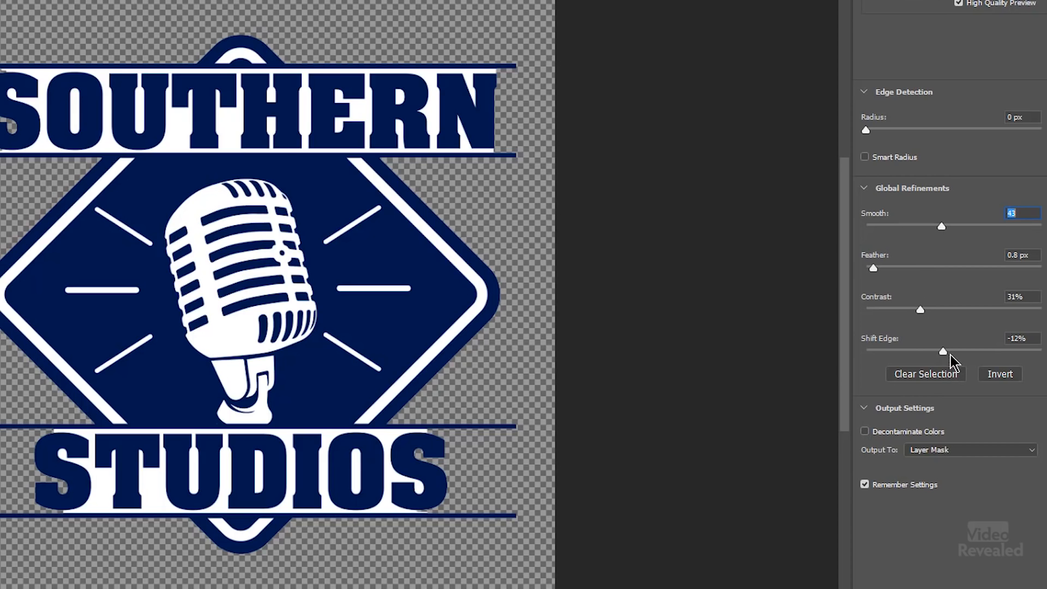
{"action": "left_click_drag", "start_coordinate": [942, 351], "coordinate": [998, 351]}
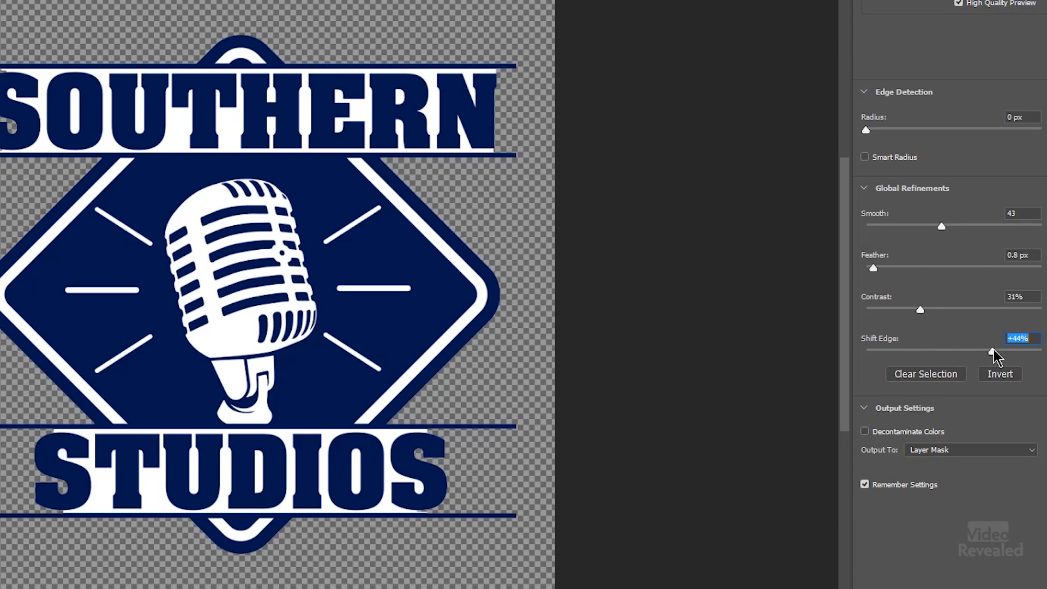
{"action": "left_click_drag", "start_coordinate": [995, 350], "coordinate": [1017, 350]}
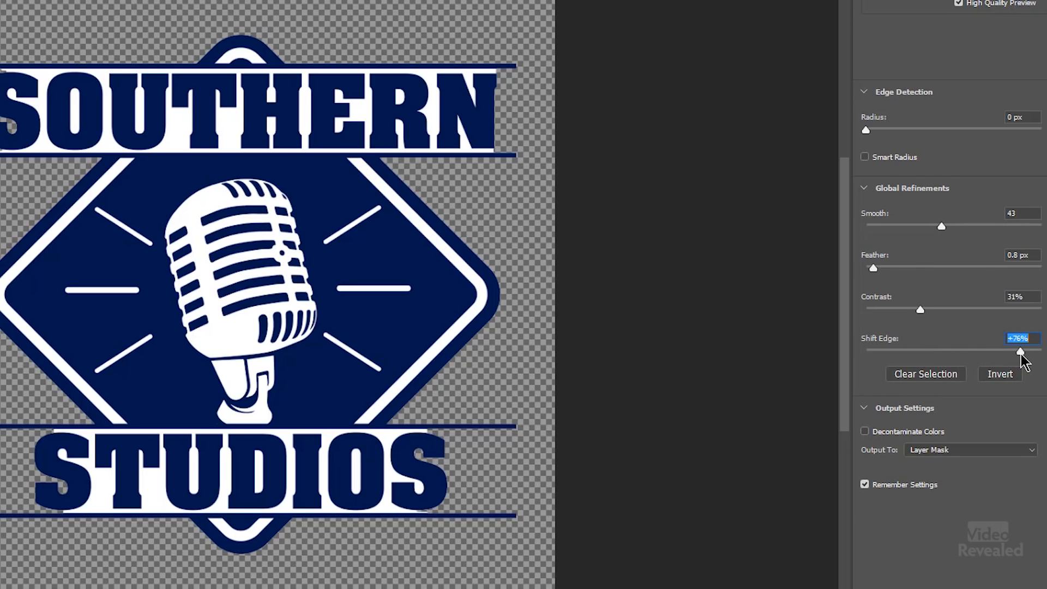
{"action": "left_click_drag", "start_coordinate": [1017, 350], "coordinate": [937, 350]}
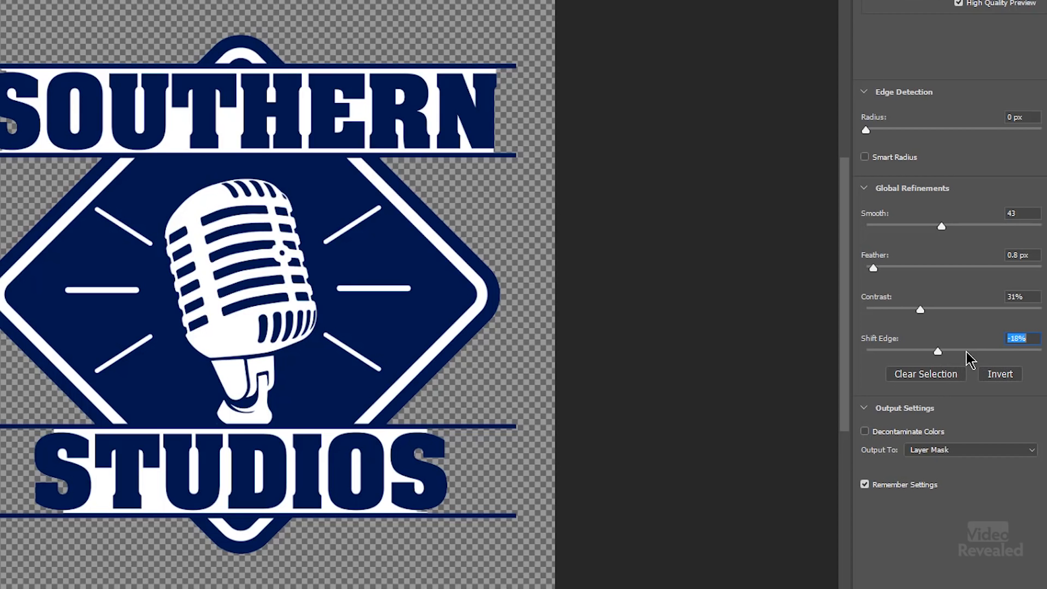